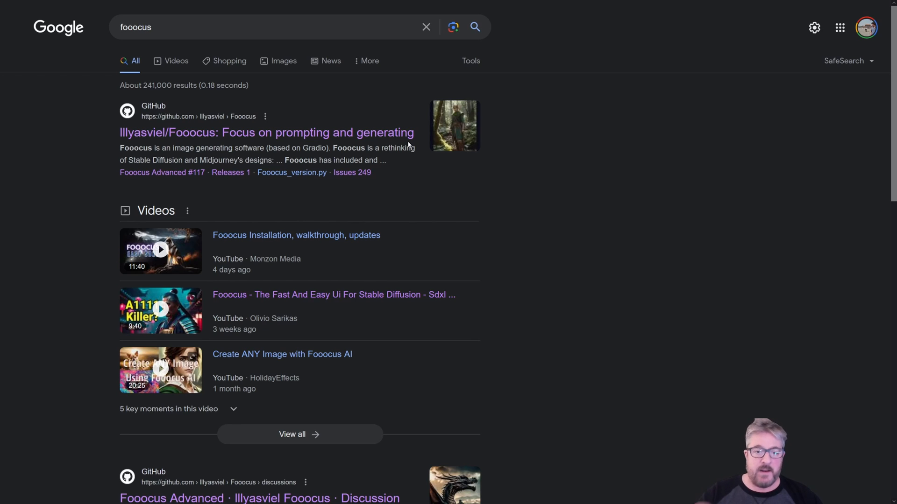
mouse_move(291, 173)
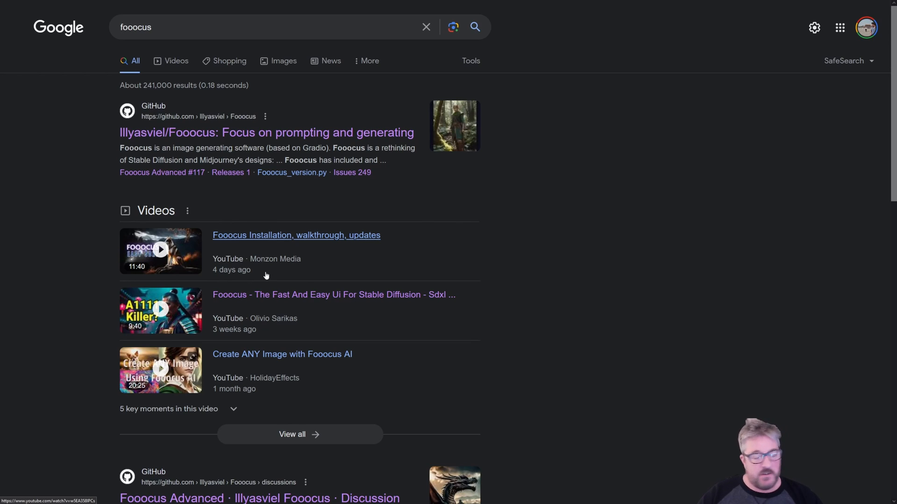
mouse_move(265, 272)
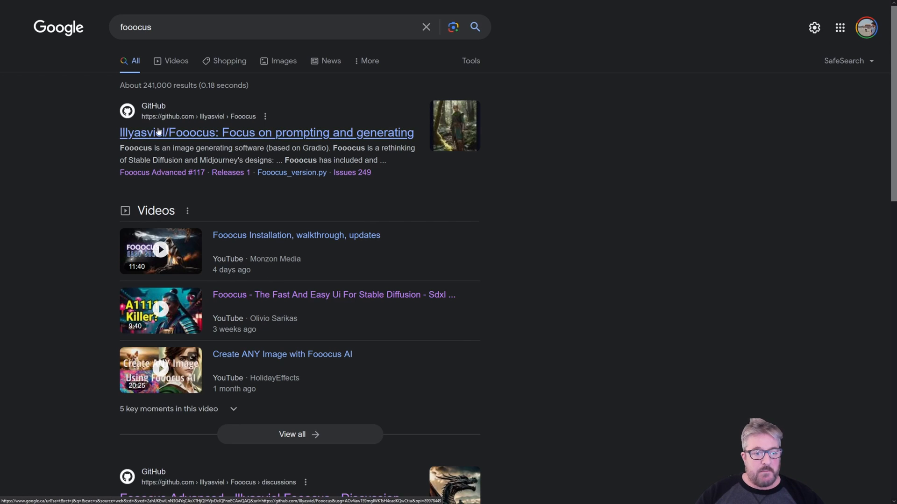
- Open the Fooocus repository result and scroll through its files and readme, then back up
click(266, 132)
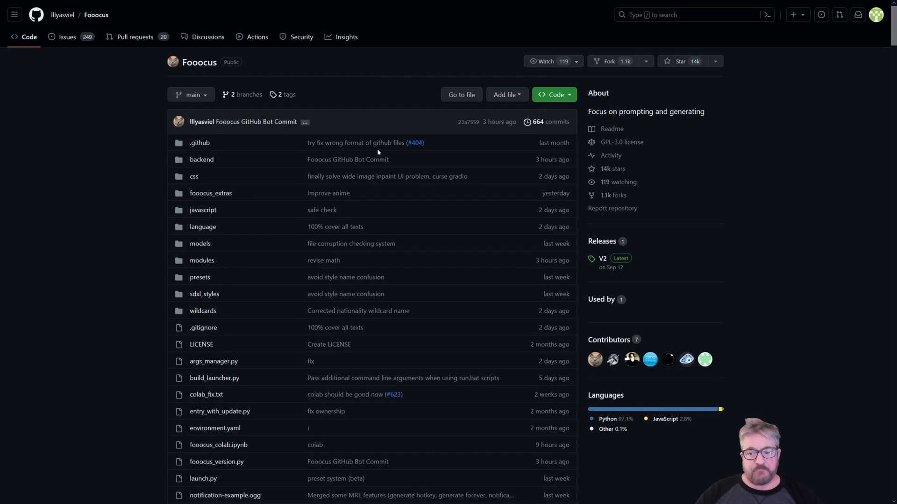
scroll(down, 3)
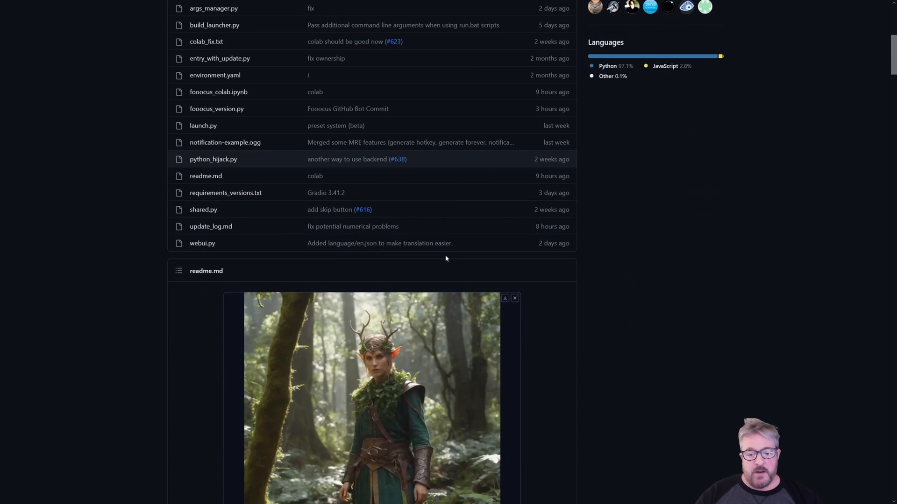
scroll(up, 3)
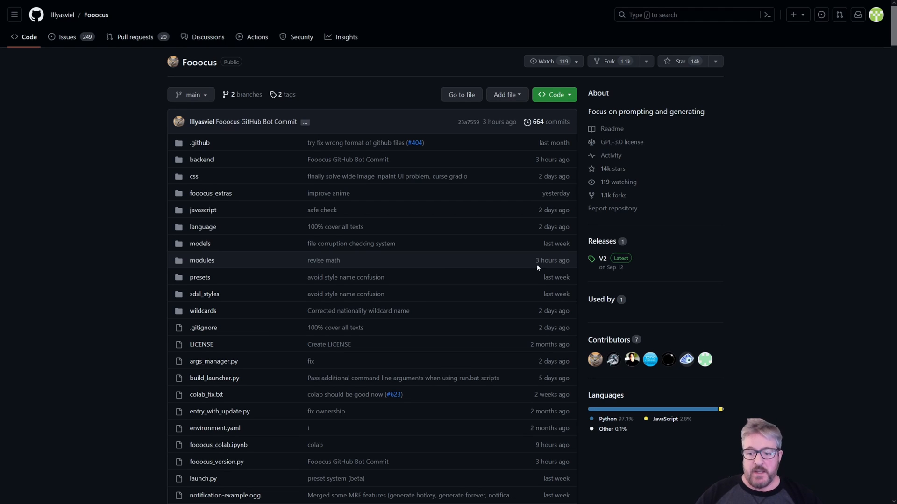
mouse_move(611, 195)
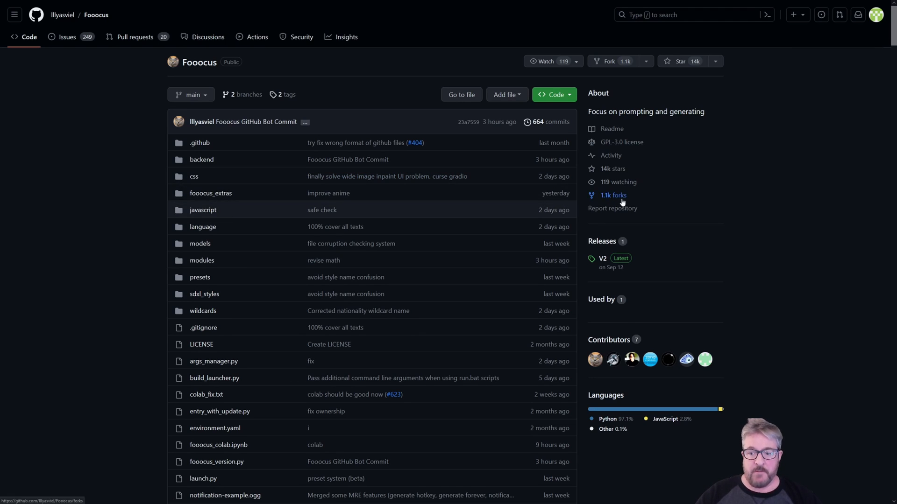
- Go through the forks list to MoonRide303's Fooocus-MRE and scroll to its Download section
click(612, 195)
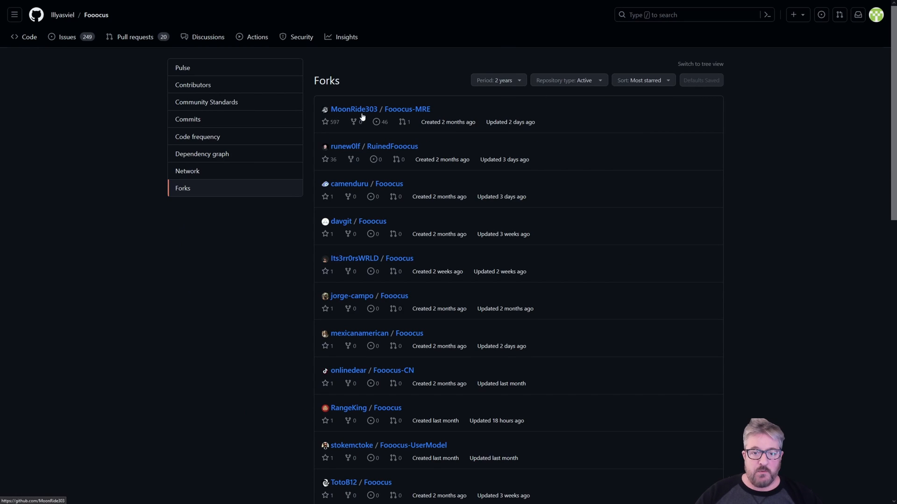
click(407, 109)
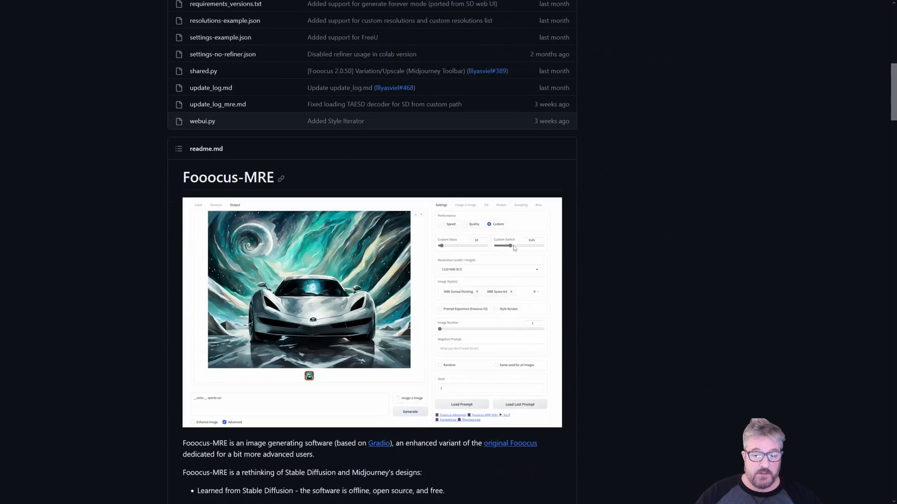
scroll(down, 3)
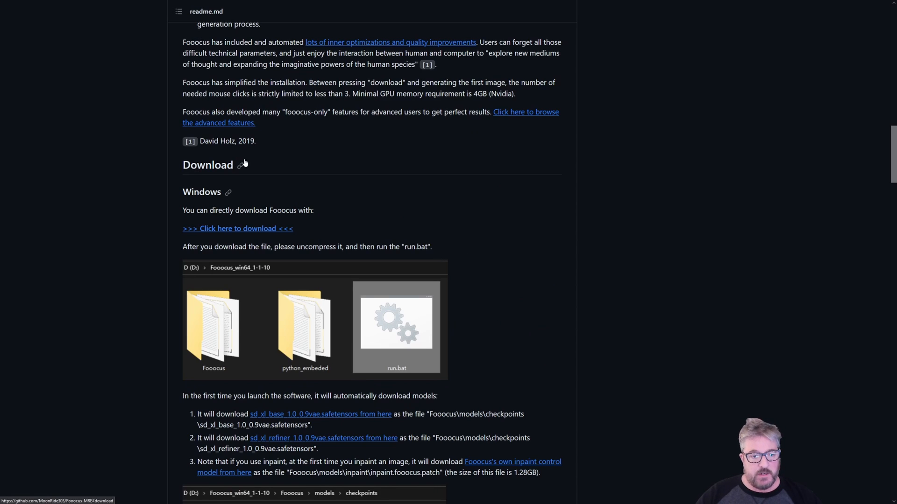
mouse_move(229, 228)
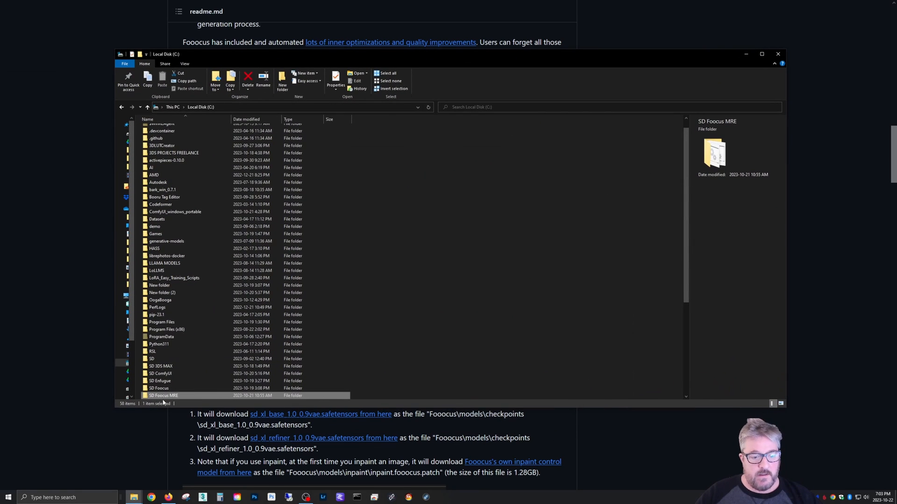
- Go into SD Fooocus MRE > Fooocus-MRE and open paths.json with Code
double_click(163, 396)
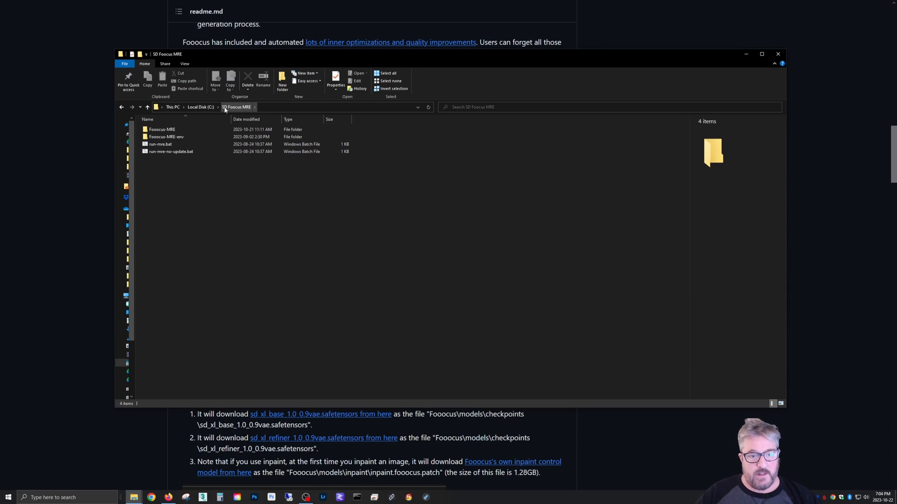
mouse_move(232, 110)
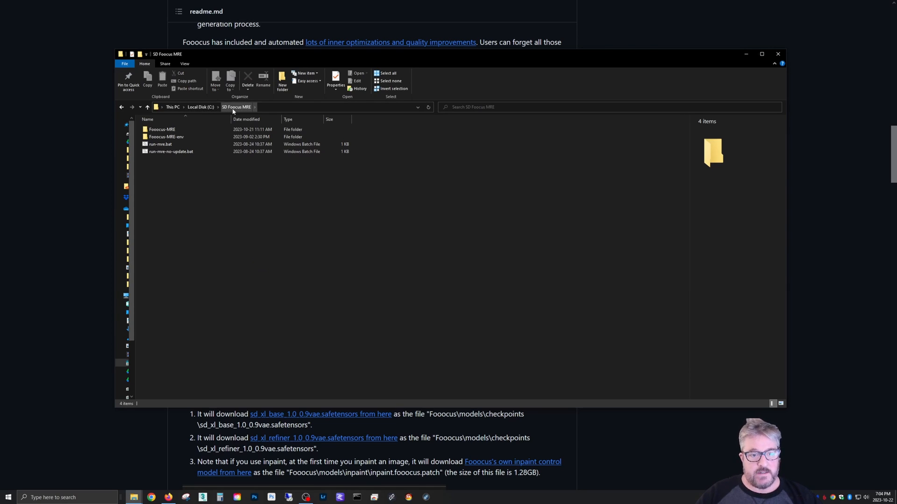
click(166, 137)
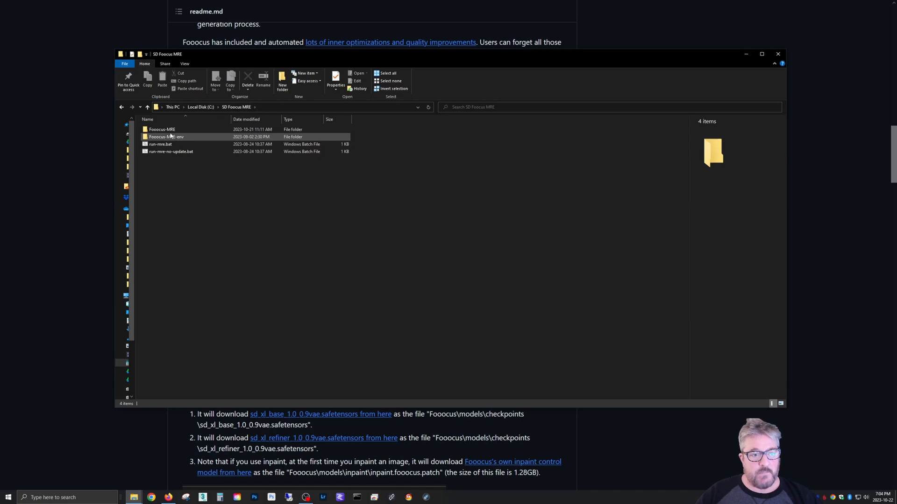
double_click(162, 129)
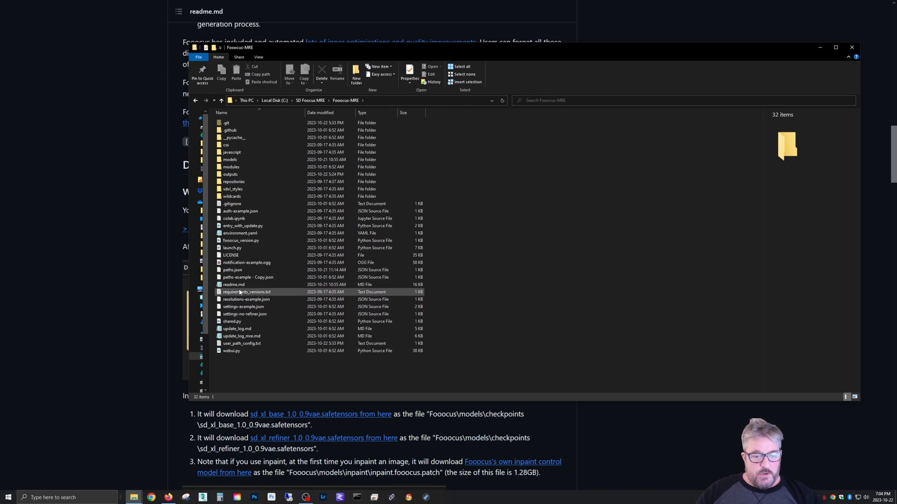
mouse_move(248, 278)
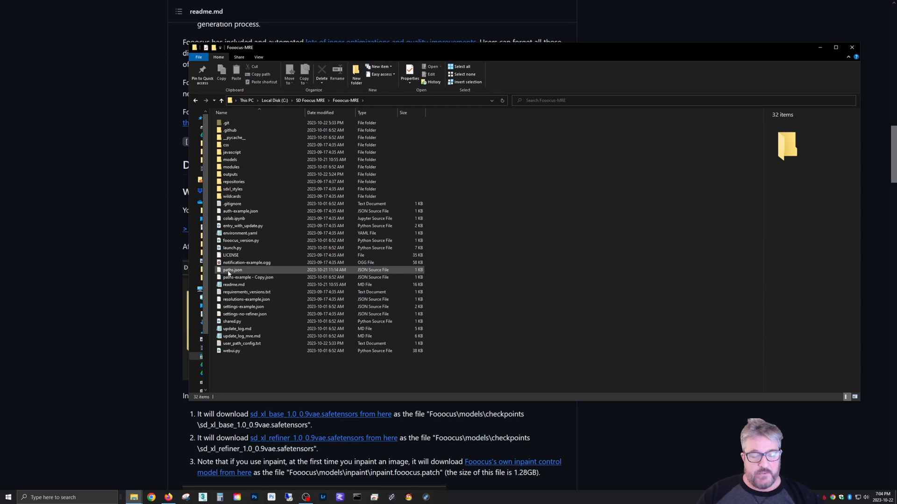
right_click(233, 269)
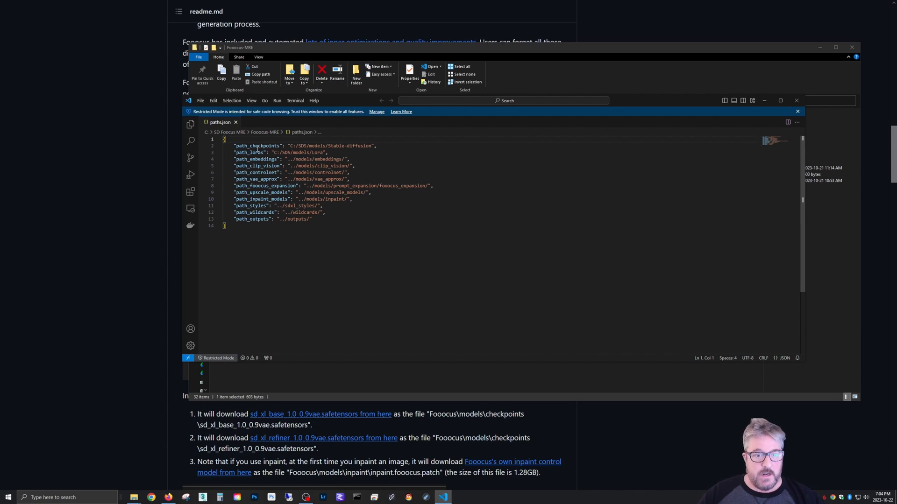
- Read the model path entries in paths.json, then close VS Code
double_click(318, 145)
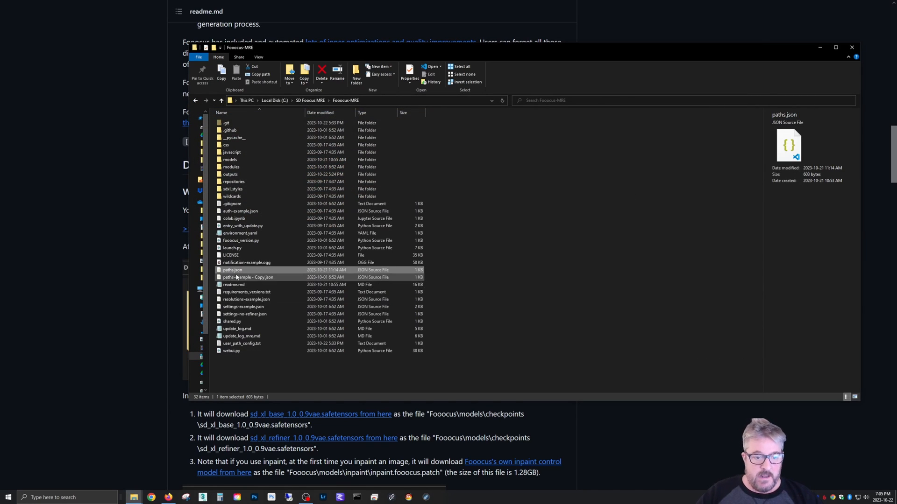
mouse_move(248, 277)
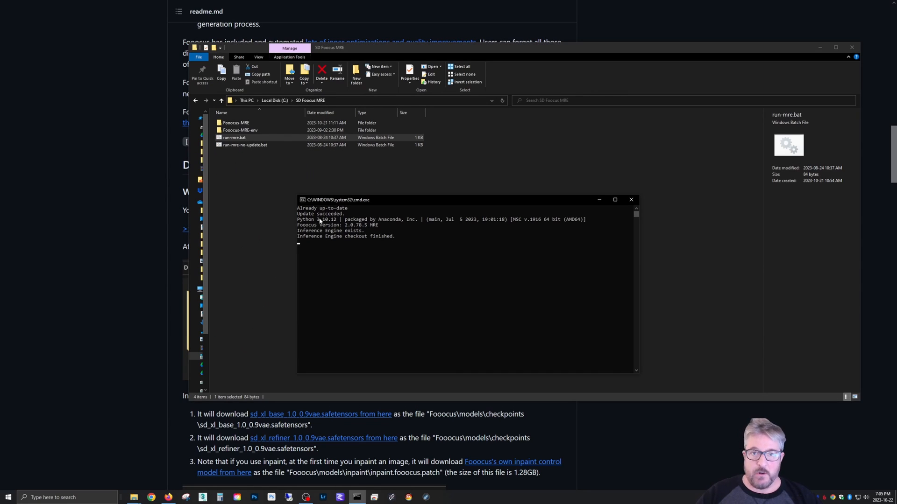
- Run run-mre.bat from SD Fooocus MRE to start the Fooocus-MRE web interface
click(234, 138)
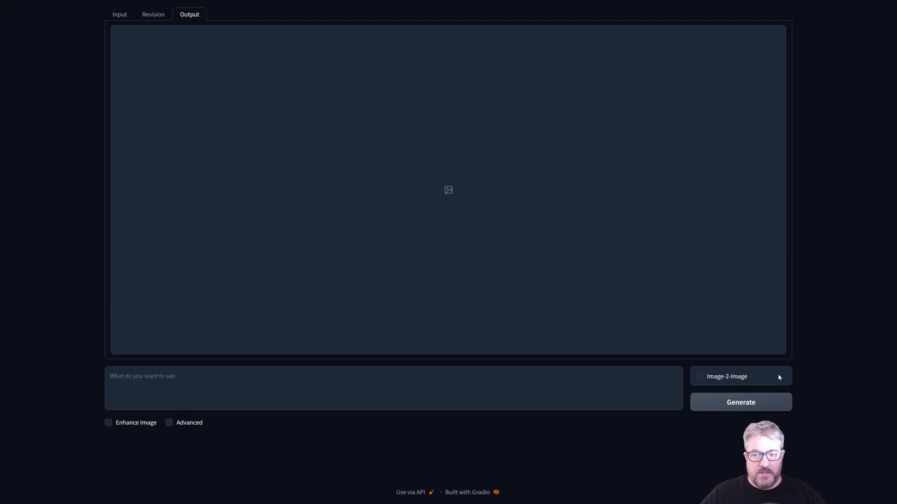
mouse_move(406, 267)
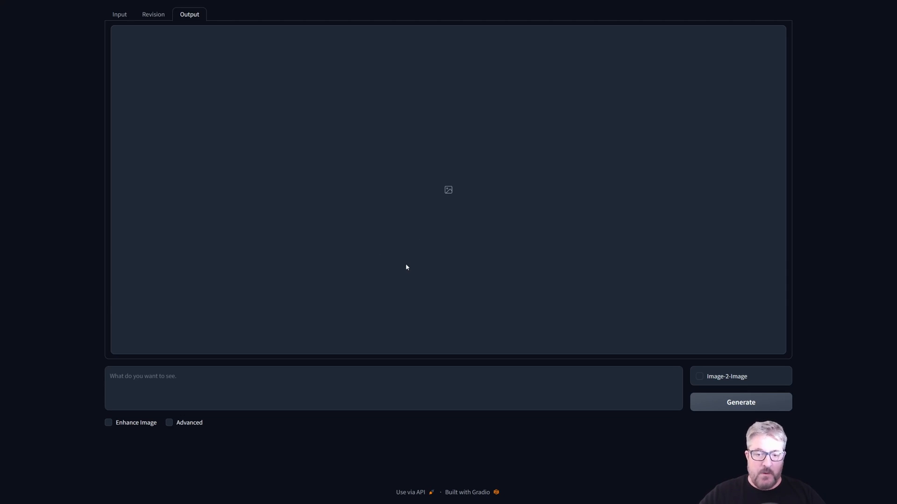
mouse_move(370, 375)
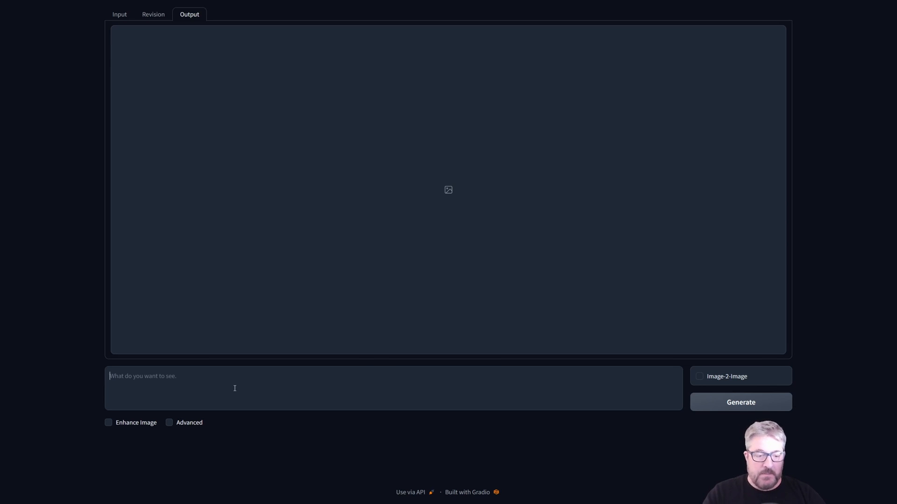
- Enter the prompt 'a modern house in a forest, next to a lake, with fog (((fog))), photo, detail'
text(a modern house)
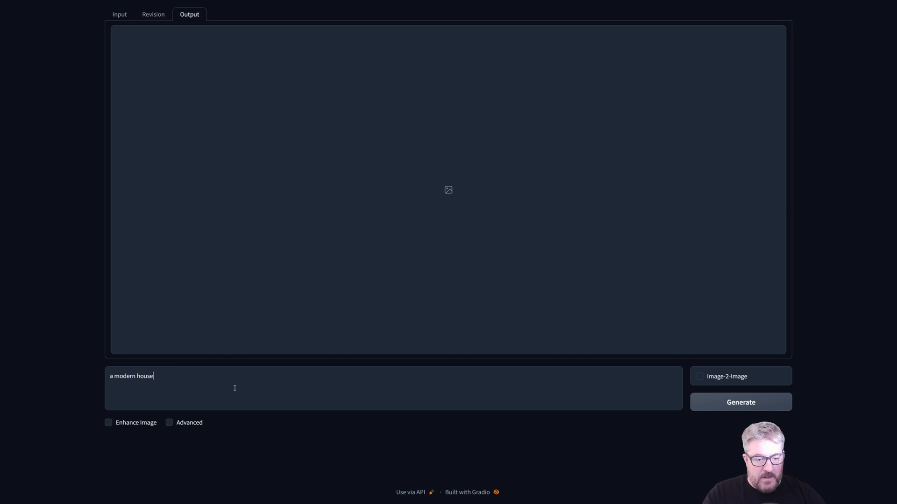
text(in a forest, next to a lake, with fog)
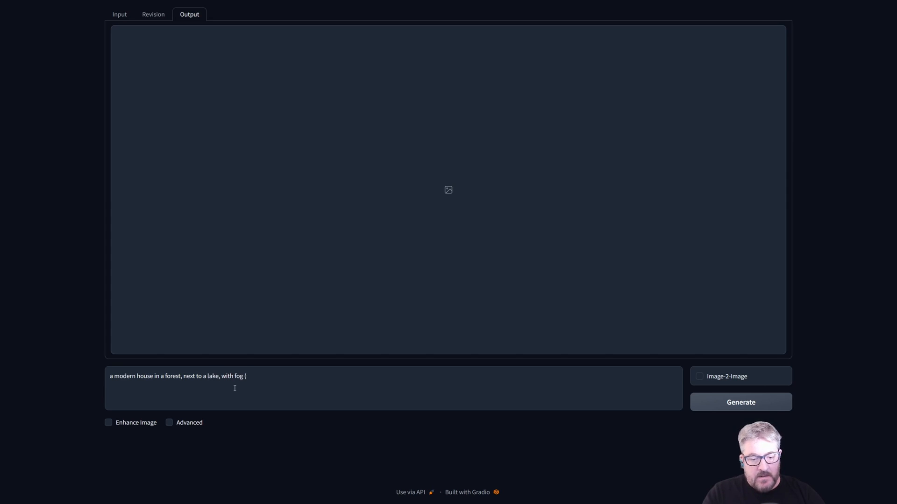
text(((g)
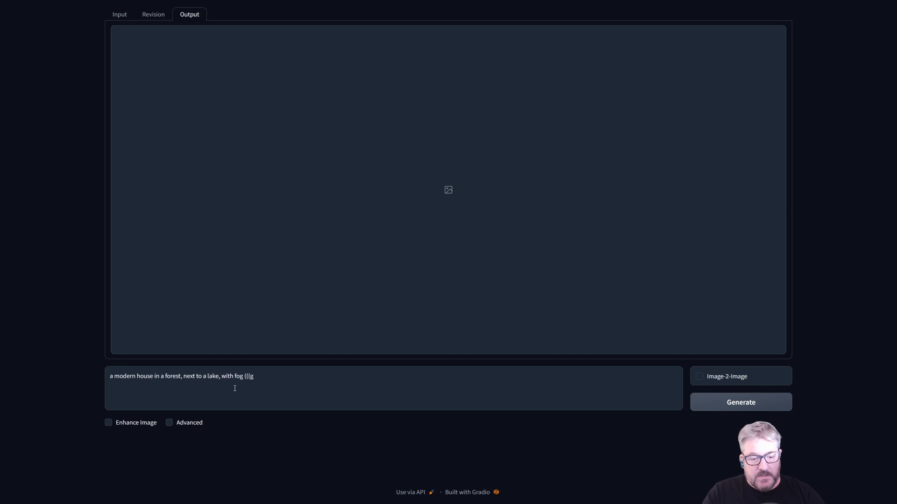
text(og))))
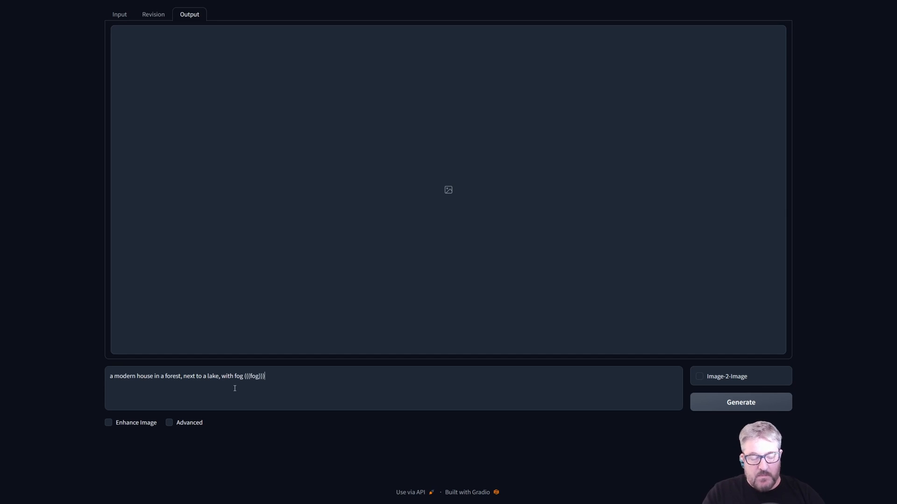
text(, photo, detail)
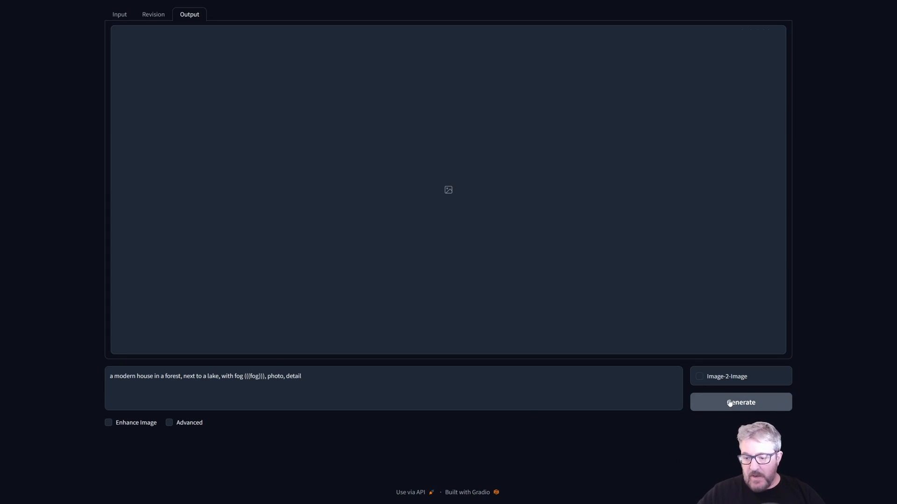
- Start generating from the fog prompt and show the Advanced settings panel
click(740, 403)
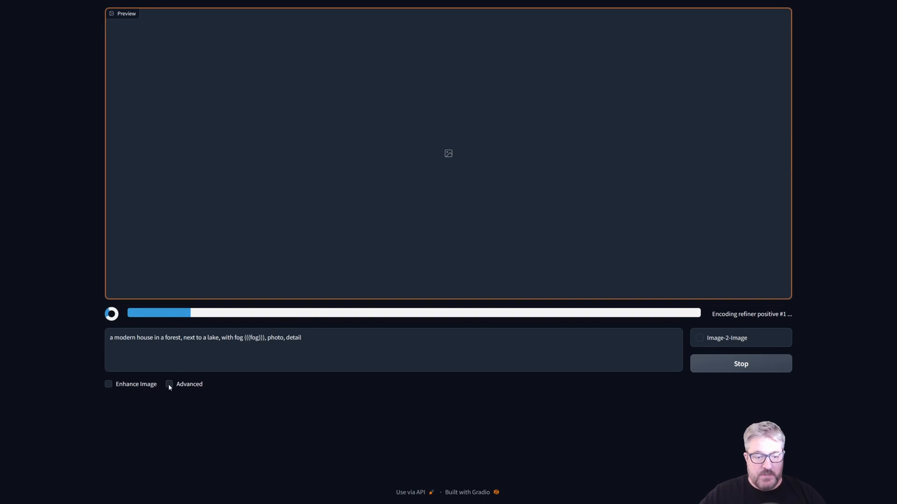
click(169, 384)
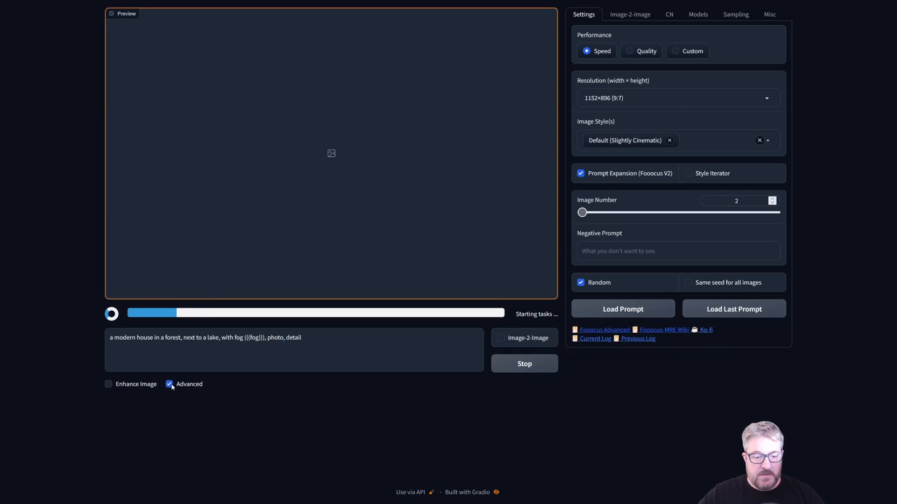
mouse_move(607, 205)
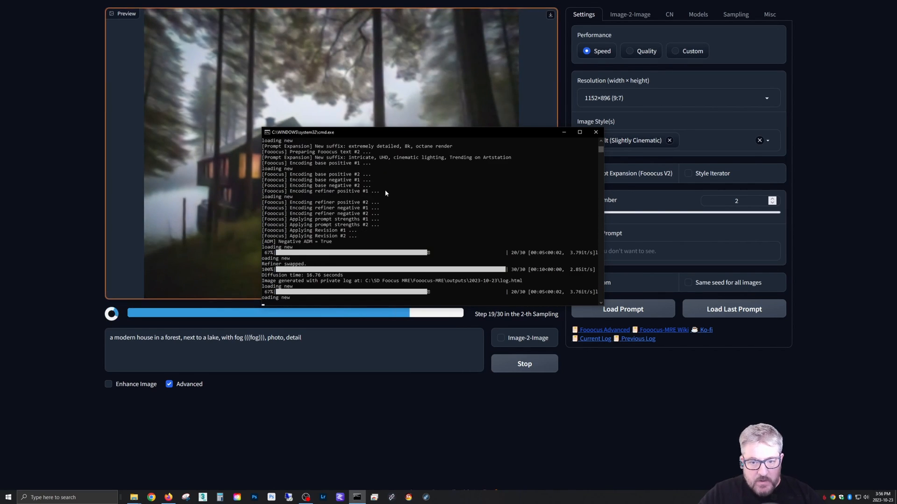
mouse_move(397, 147)
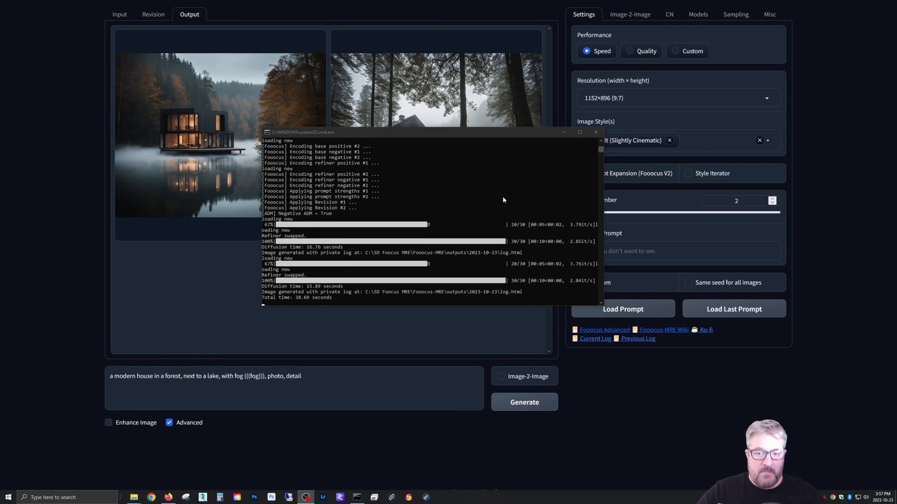
- View the second house result, disable Fooocus V2 prompt expansion, and generate one image
drag(412, 132, 401, 190)
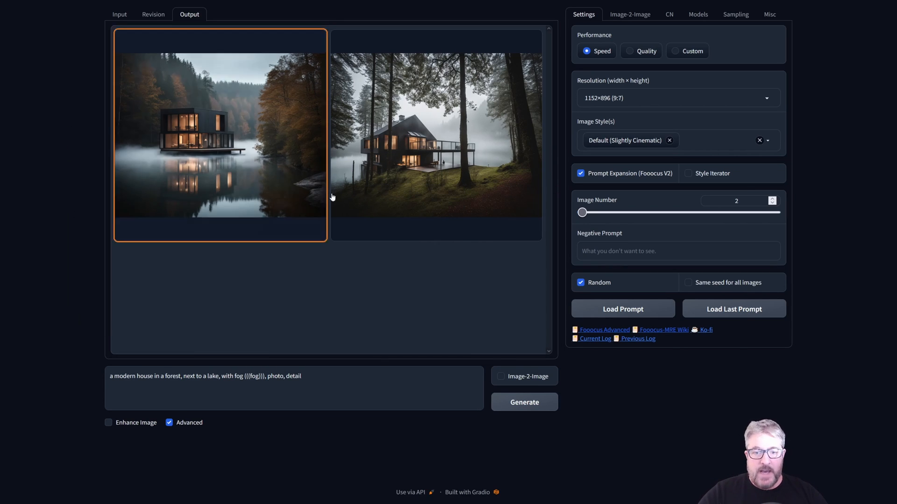
click(435, 135)
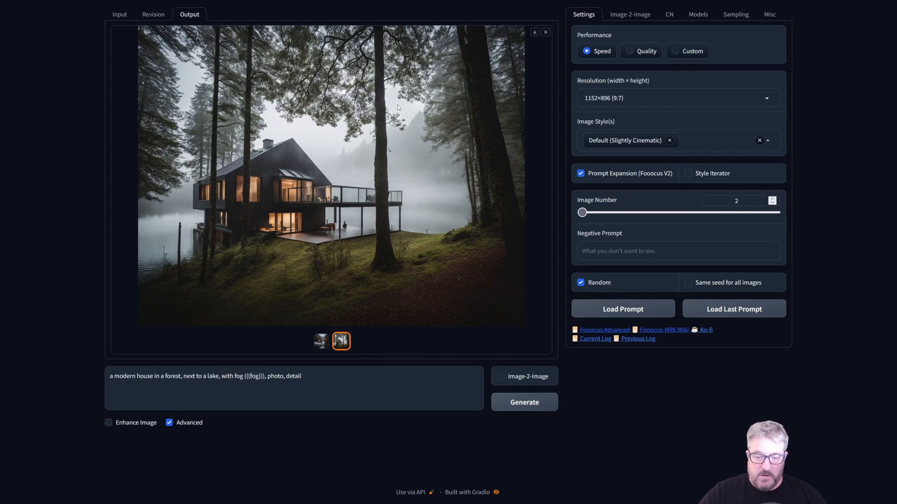
mouse_move(515, 69)
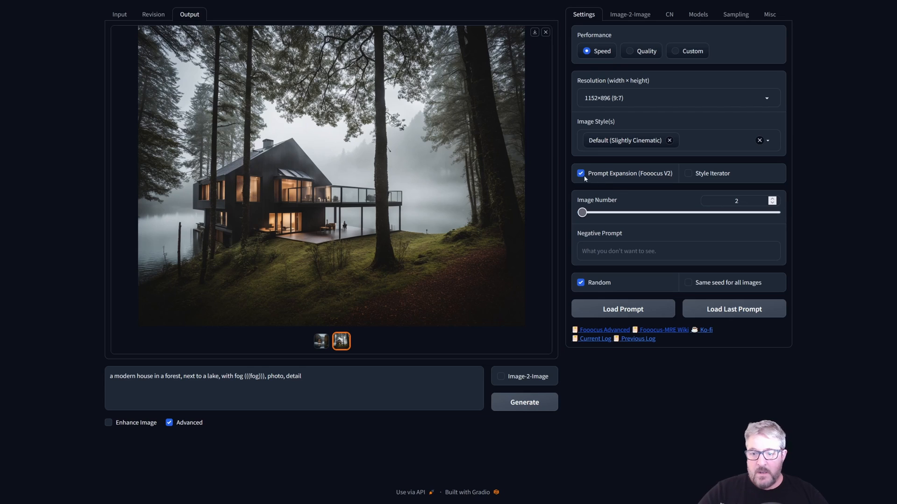
click(581, 173)
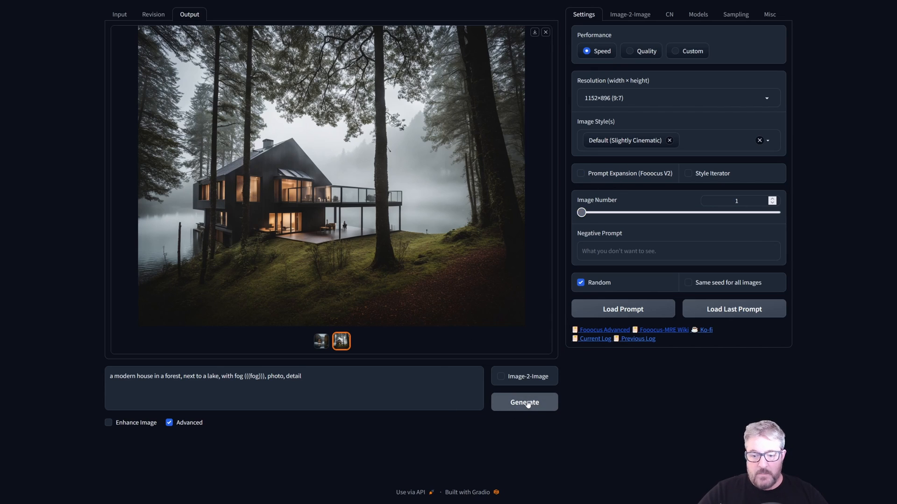
click(525, 402)
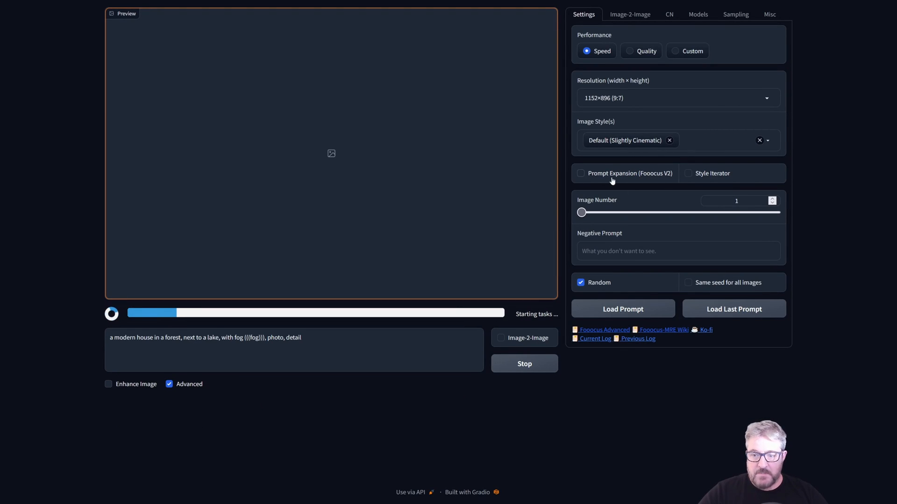
mouse_move(333, 207)
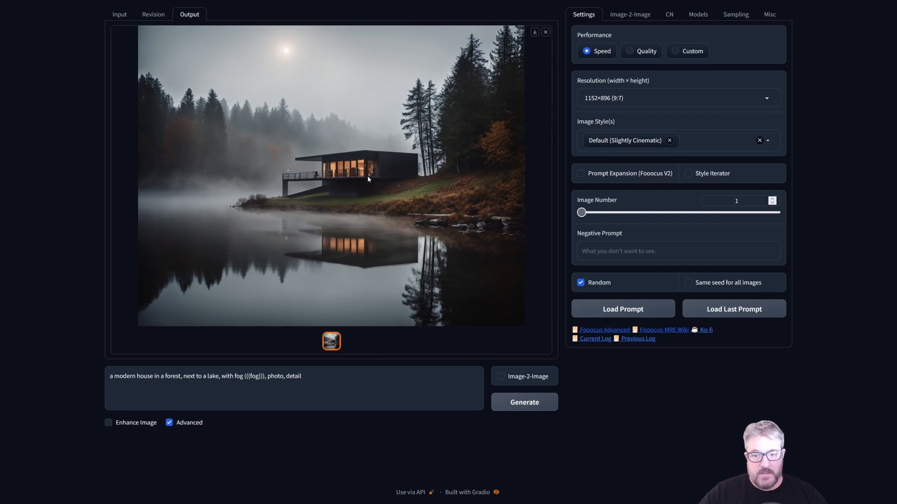
mouse_move(372, 164)
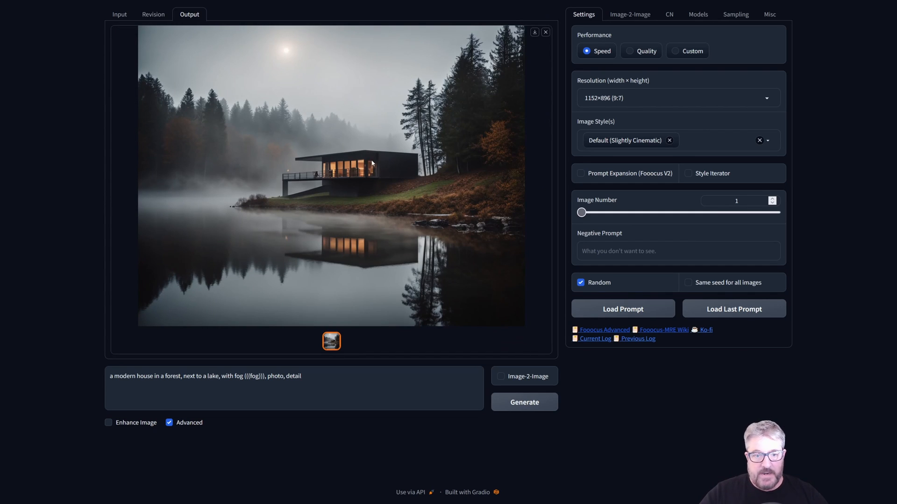
mouse_move(392, 158)
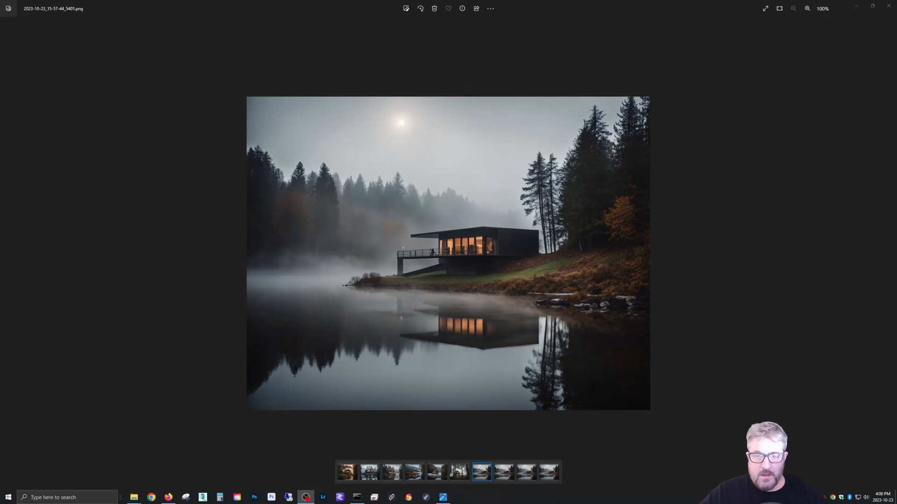
mouse_move(434, 128)
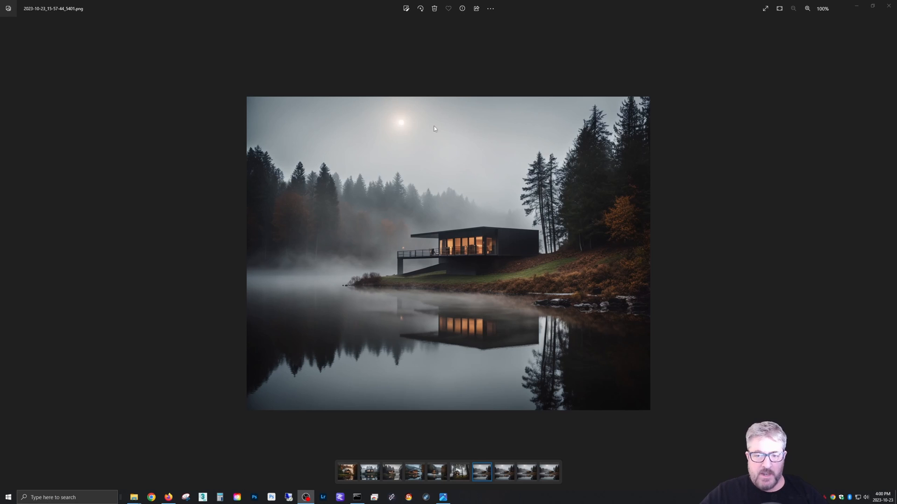
mouse_move(336, 242)
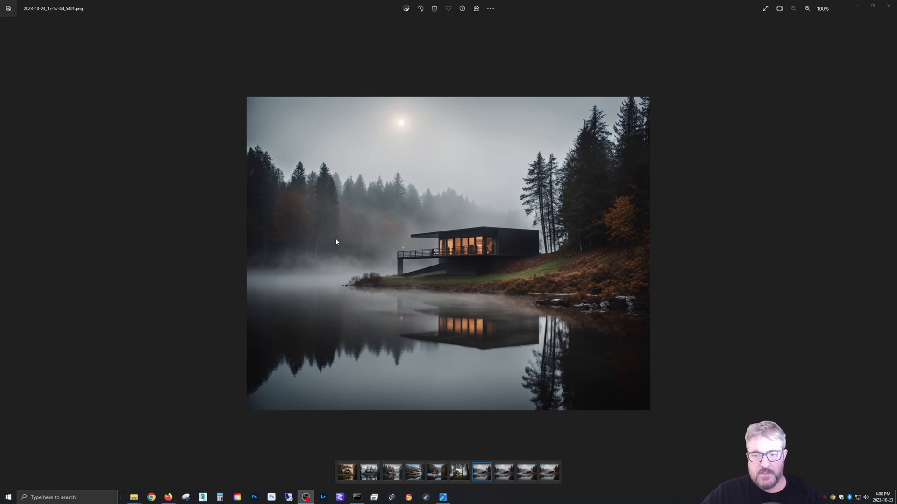
mouse_move(886, 253)
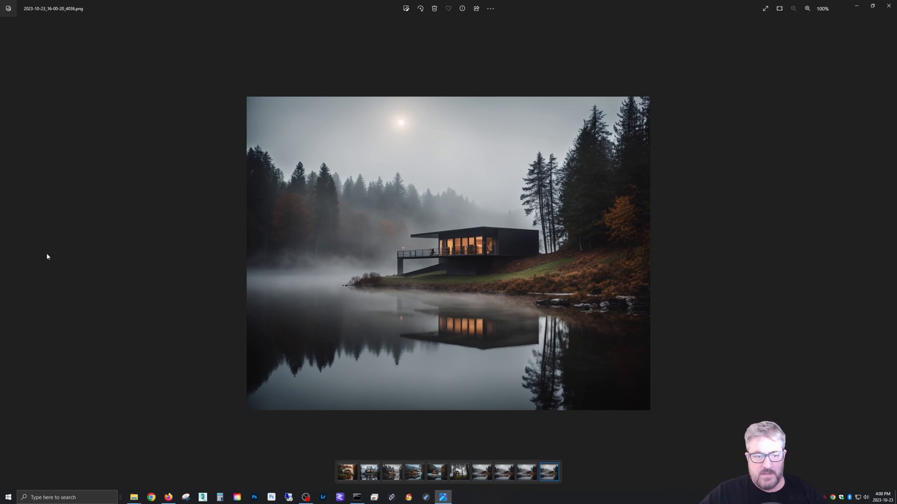
mouse_move(7, 253)
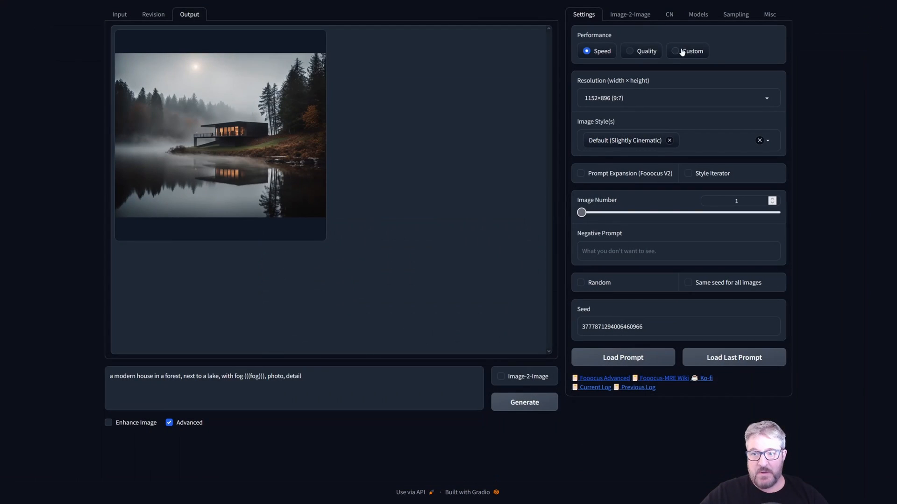
- Switch performance to Custom, raise steps from 30 to 46, and open the Models tab
click(676, 51)
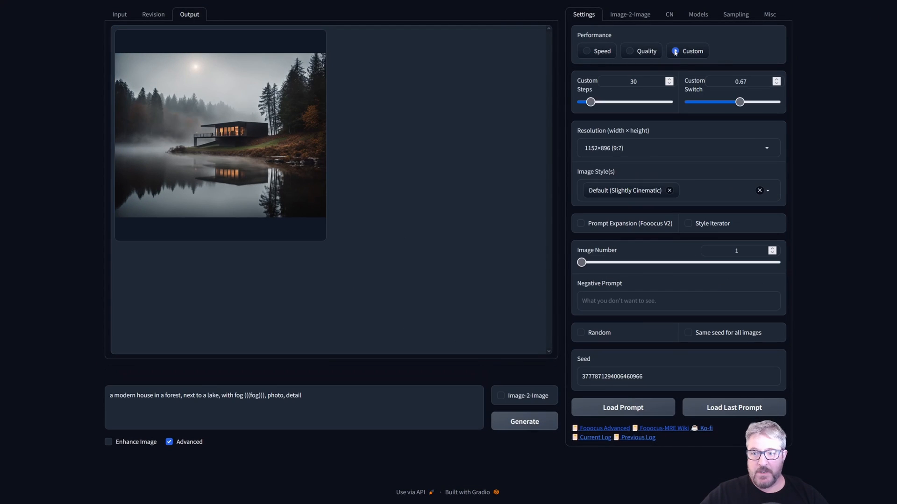
drag(590, 102, 599, 102)
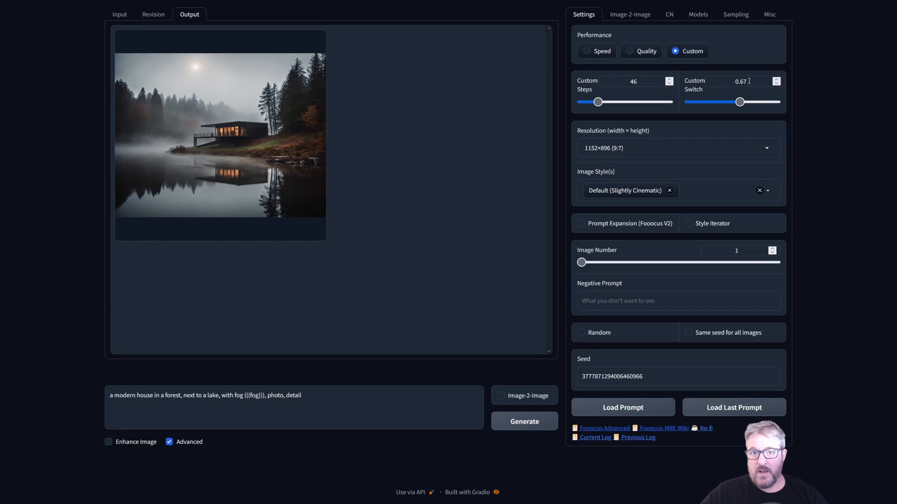
click(697, 14)
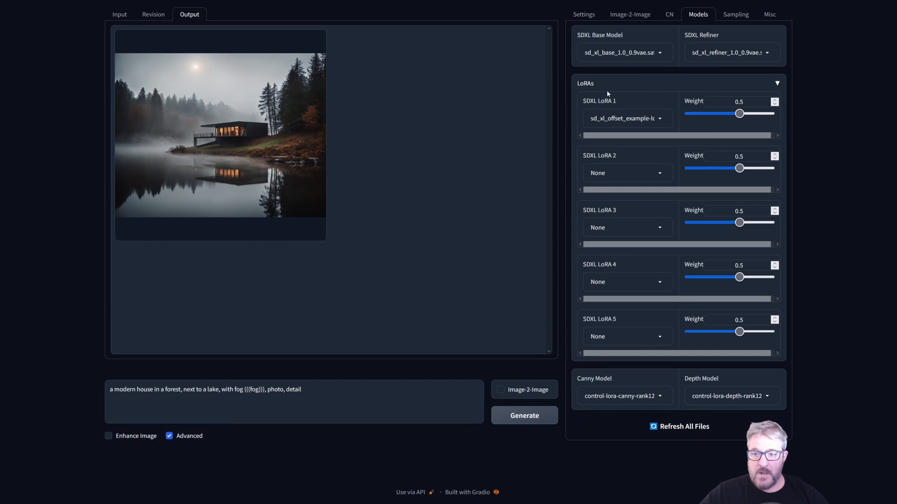
- Select realisticStockPhoto_v10.safetensors as the SDXL base model, then return to Settings
click(624, 51)
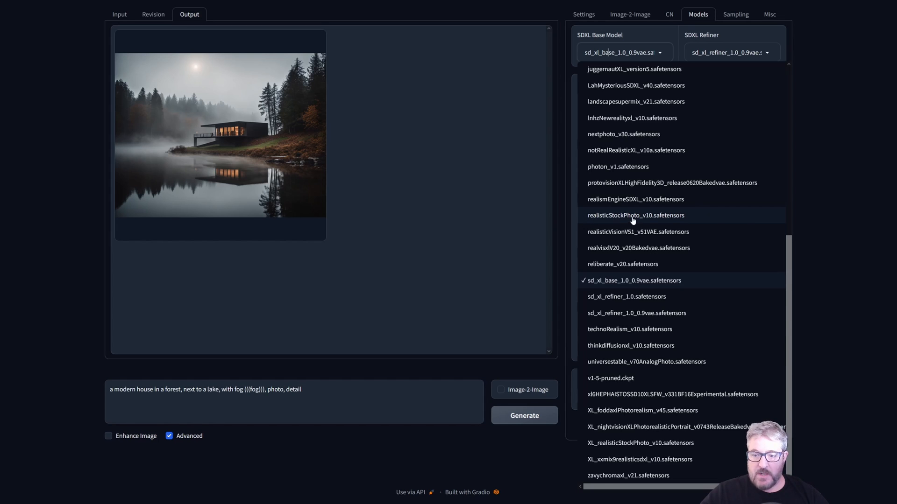
click(634, 215)
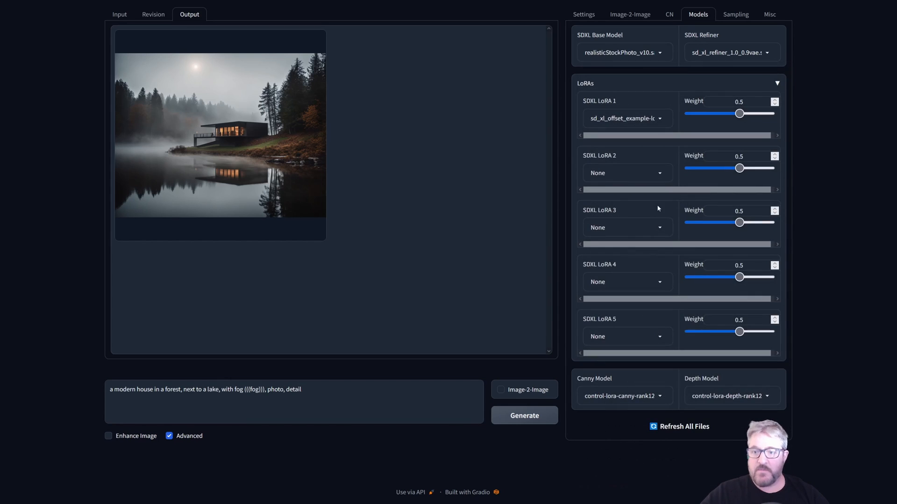
mouse_move(626, 61)
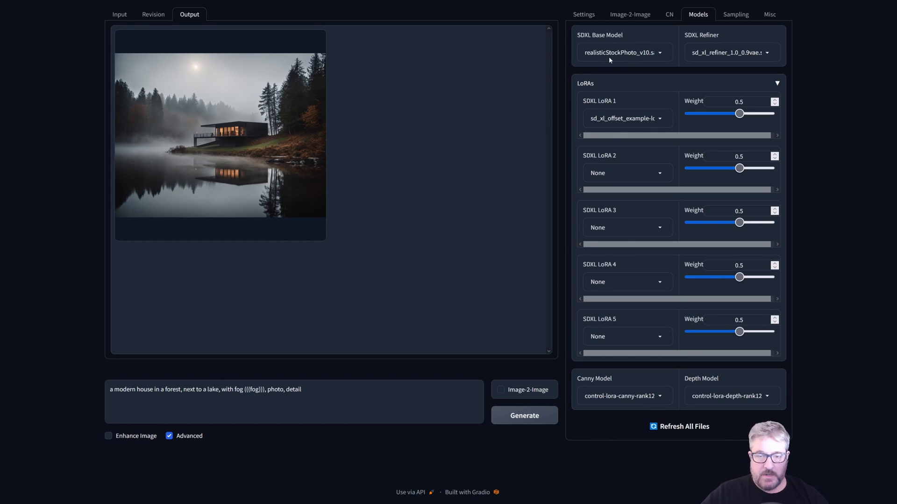
mouse_move(646, 66)
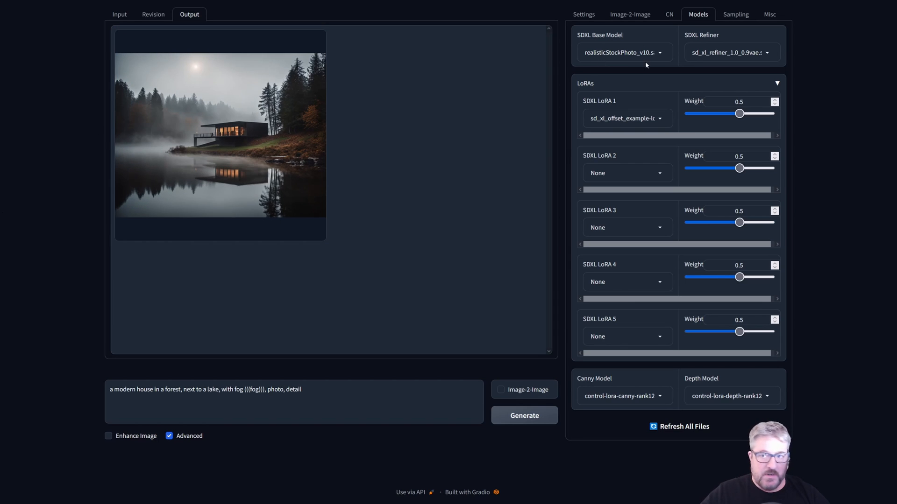
click(583, 15)
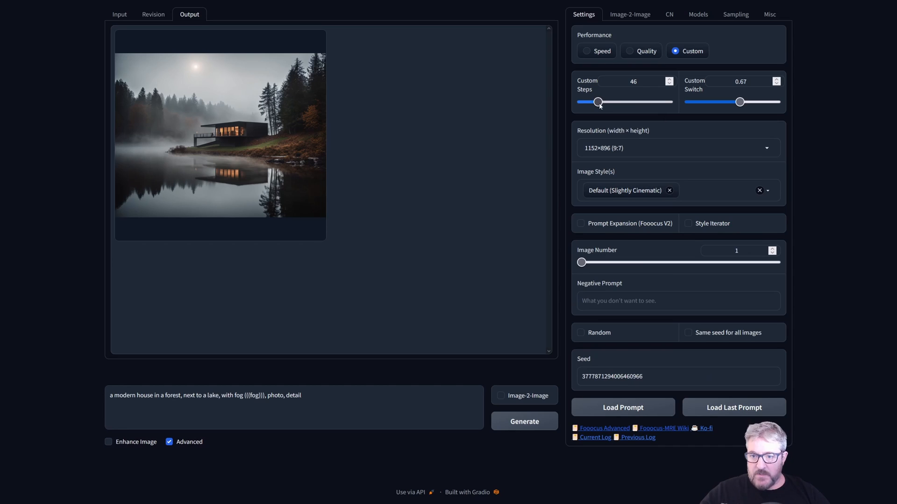
- Use 40 steps, replace the cinematic style with Photo Long Exposure, and generate
drag(598, 102, 594, 102)
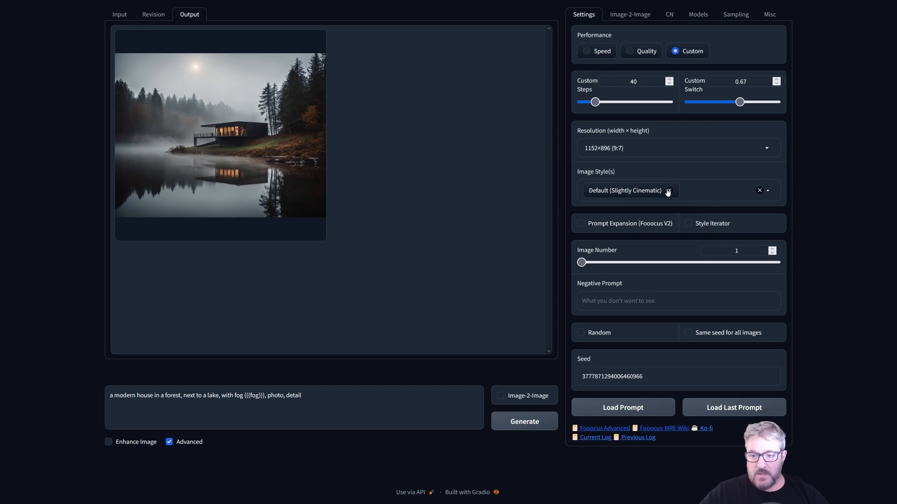
click(678, 190)
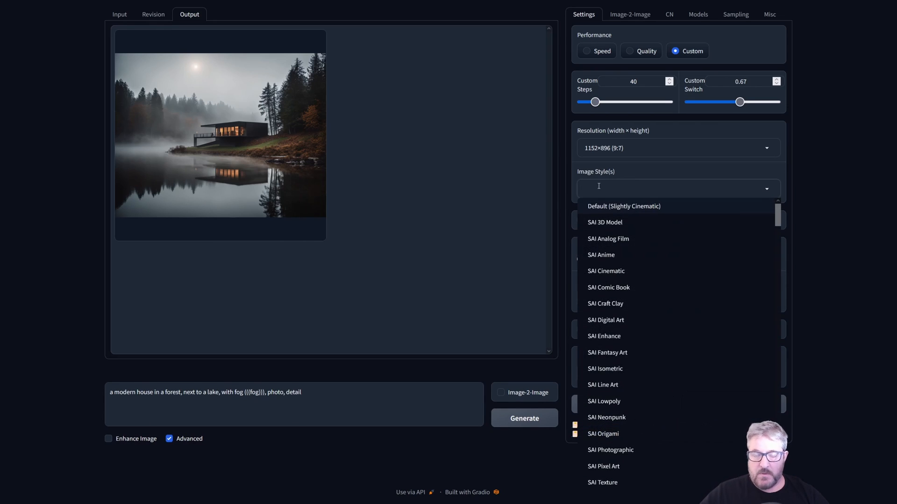
click(598, 188)
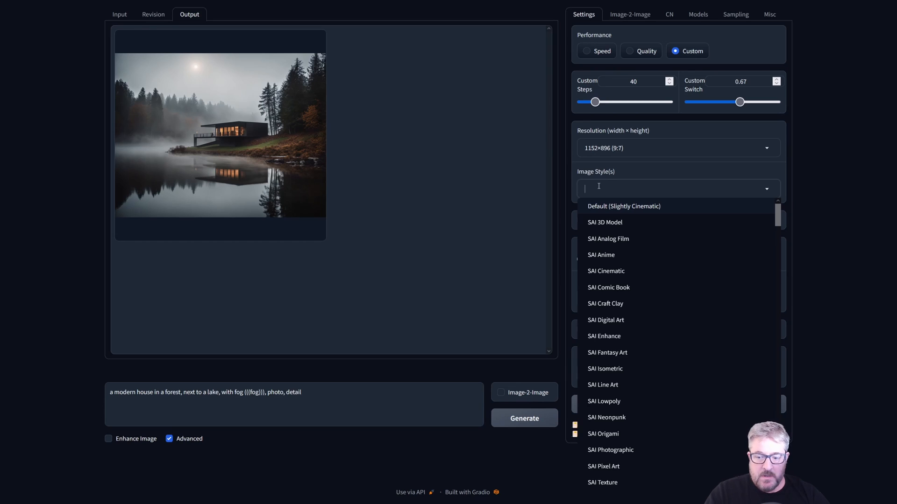
text(photo)
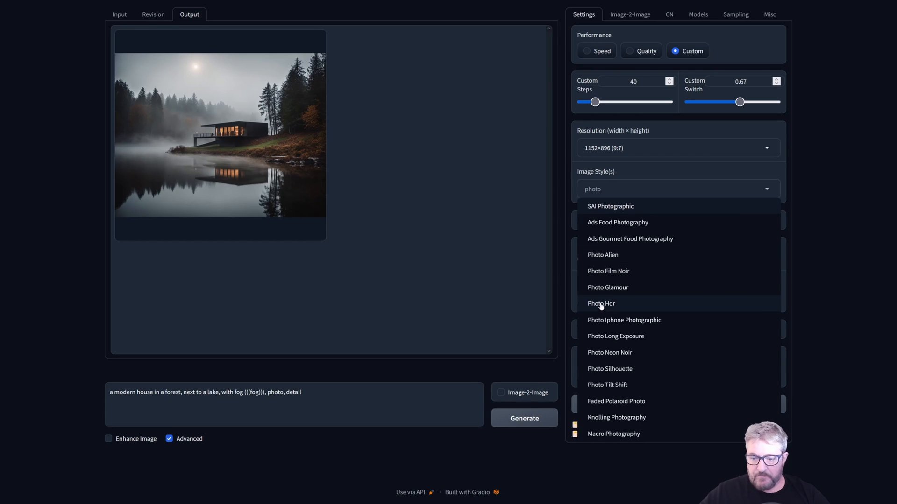
click(616, 336)
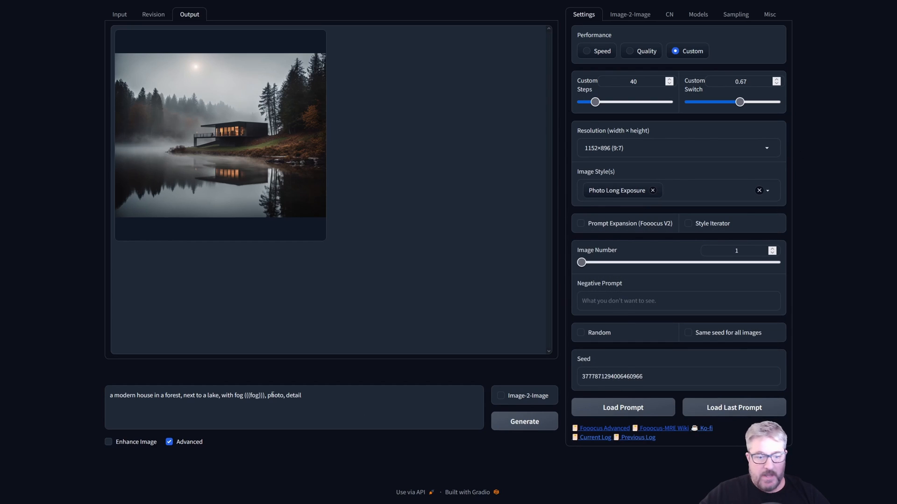
mouse_move(429, 208)
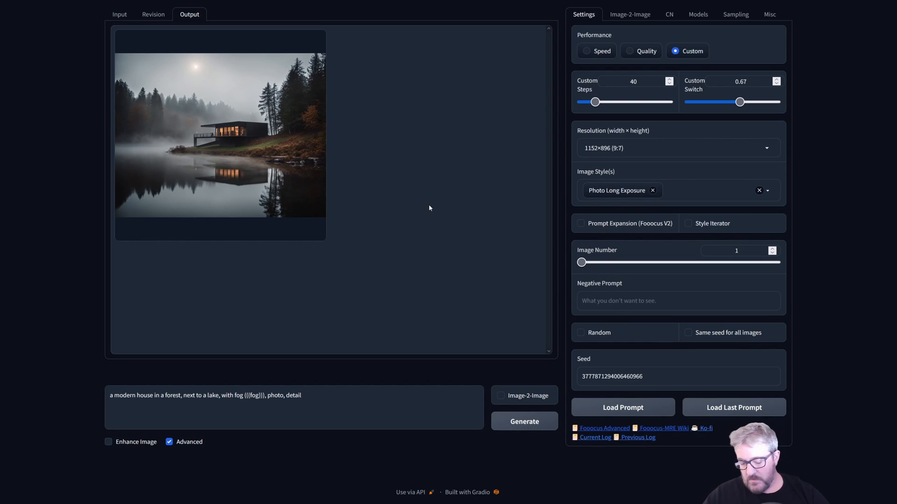
click(523, 421)
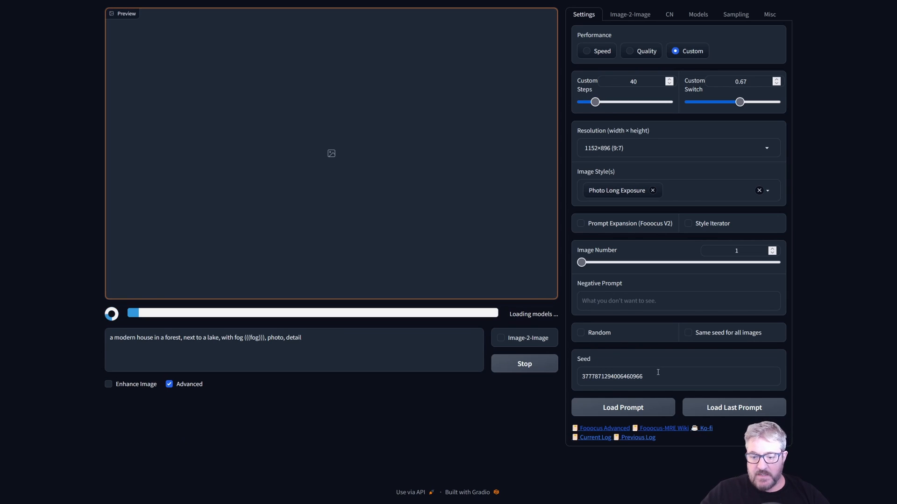
mouse_move(375, 164)
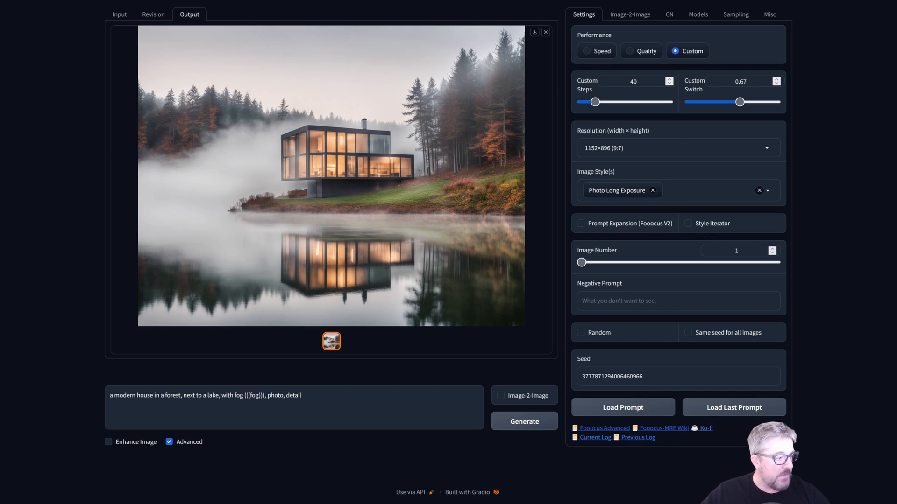
mouse_move(627, 42)
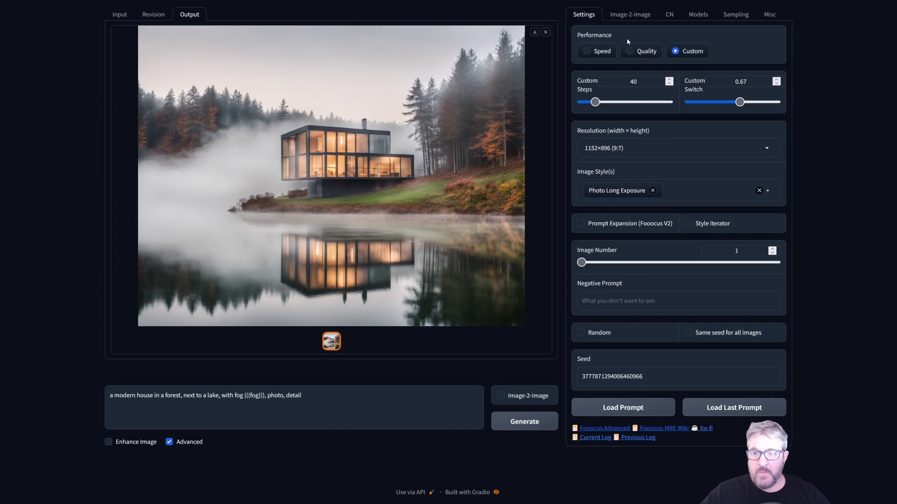
- Show the Models tab: realisticStockPhoto_v10 base model and SDXL offset LoRA at 0.5
click(698, 13)
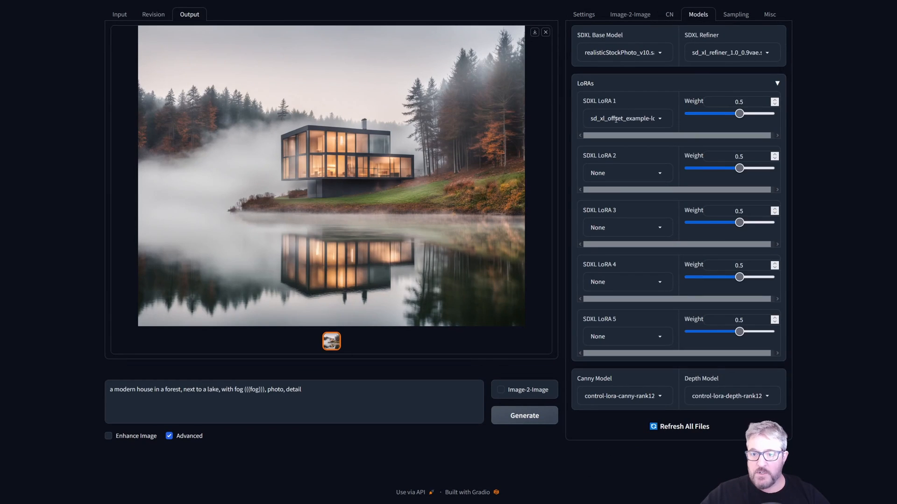
mouse_move(602, 223)
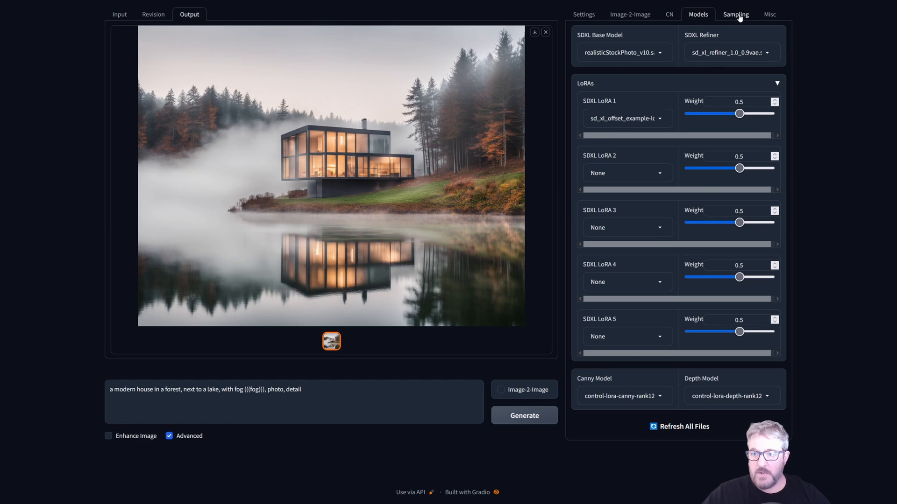
- Show the Sampling tab defaults (CFG 7, dpmpp_2m_sde_gpu, karras) and view the output full size
click(736, 13)
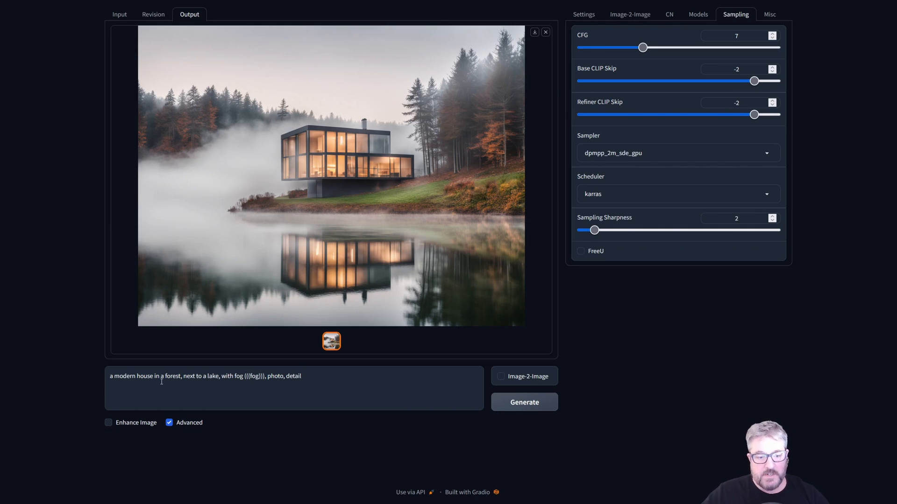
mouse_move(516, 230)
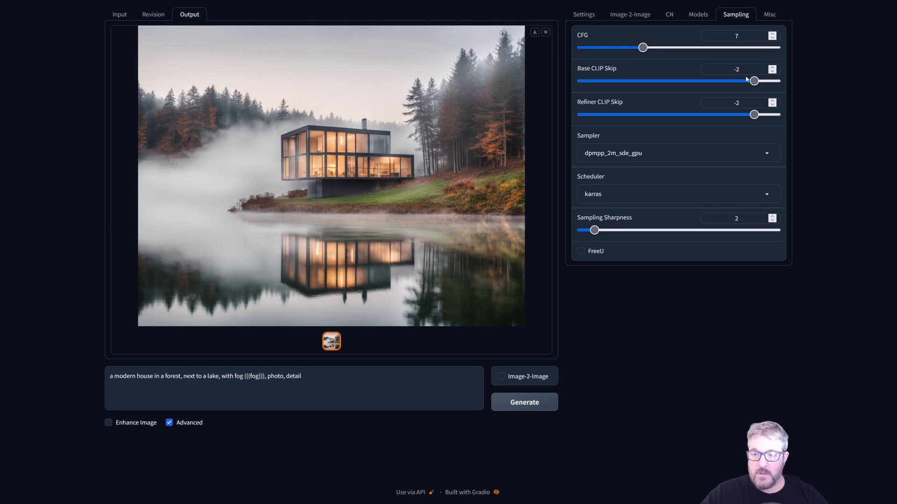
mouse_move(747, 71)
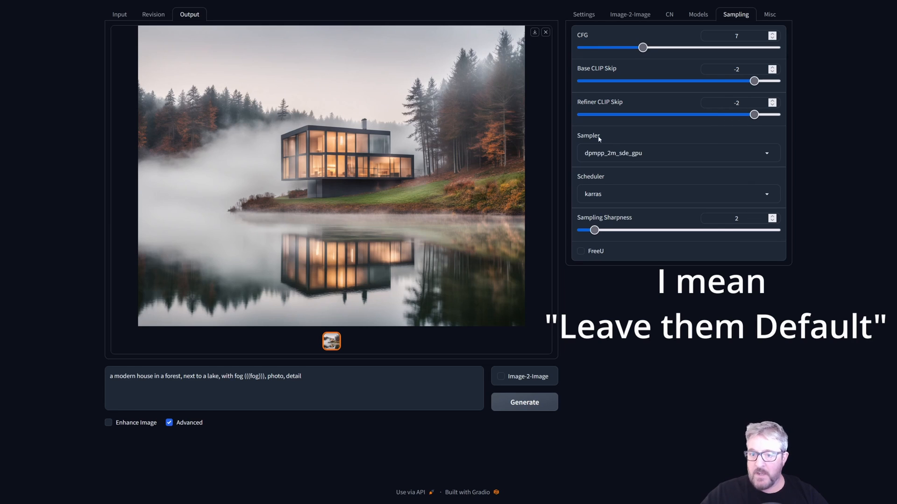
click(678, 153)
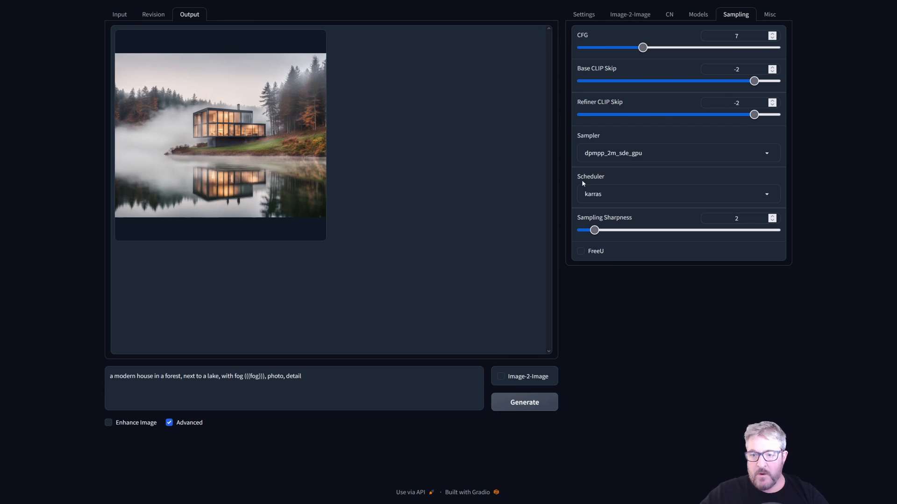
click(678, 194)
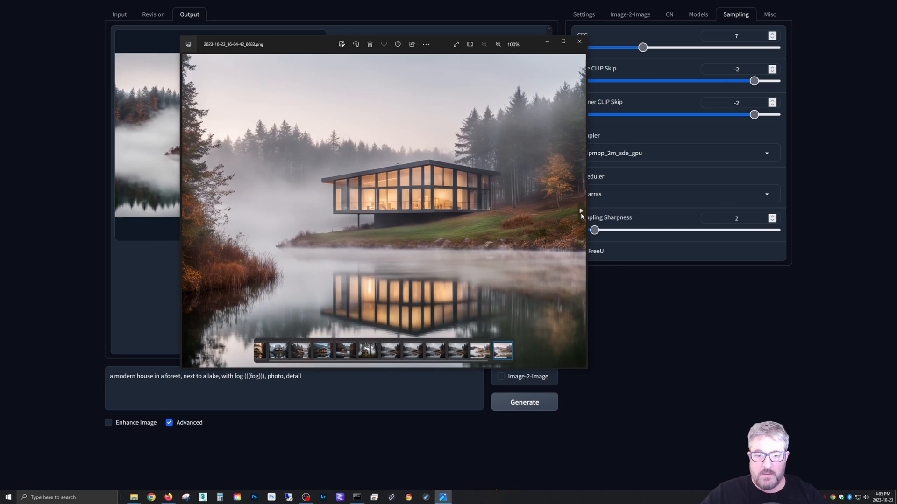
- Compare the newest house render with the earlier one in Photos, then close the viewer
click(479, 350)
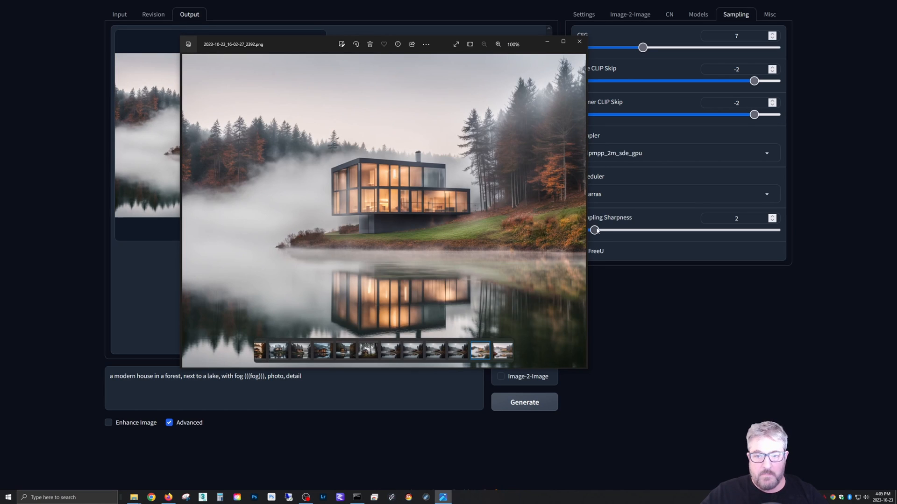
click(502, 351)
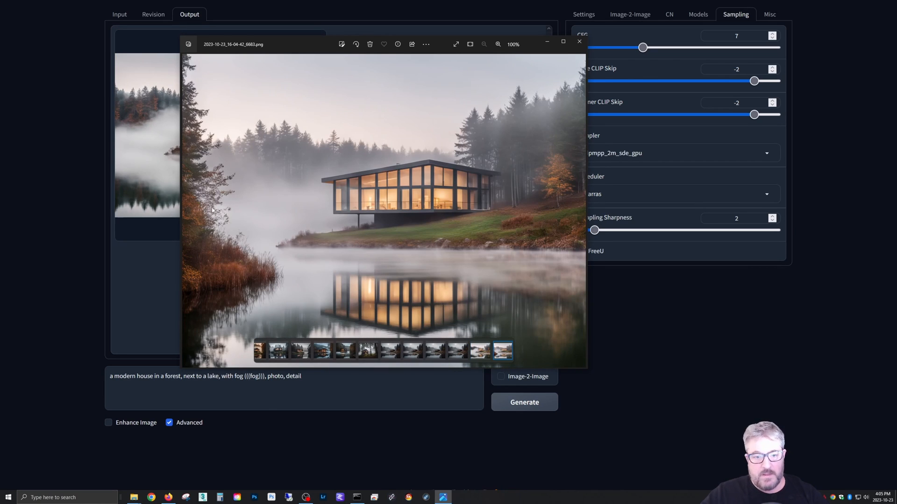
click(479, 350)
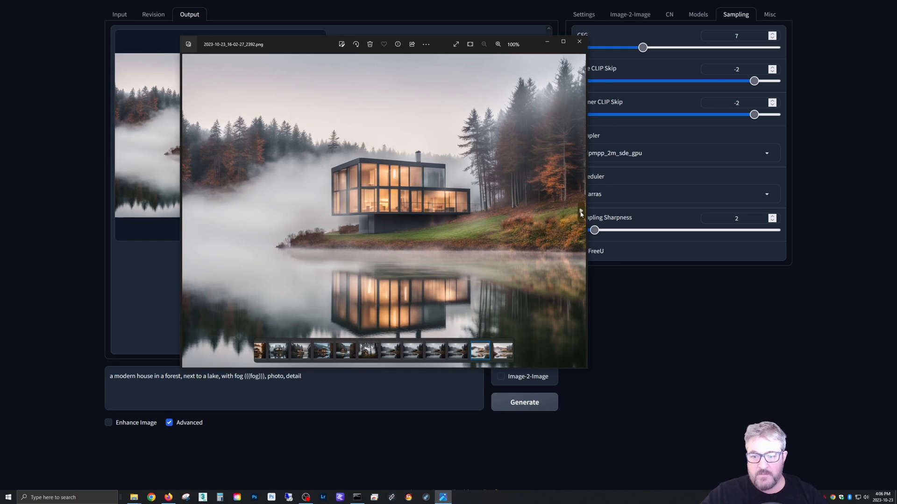
click(502, 351)
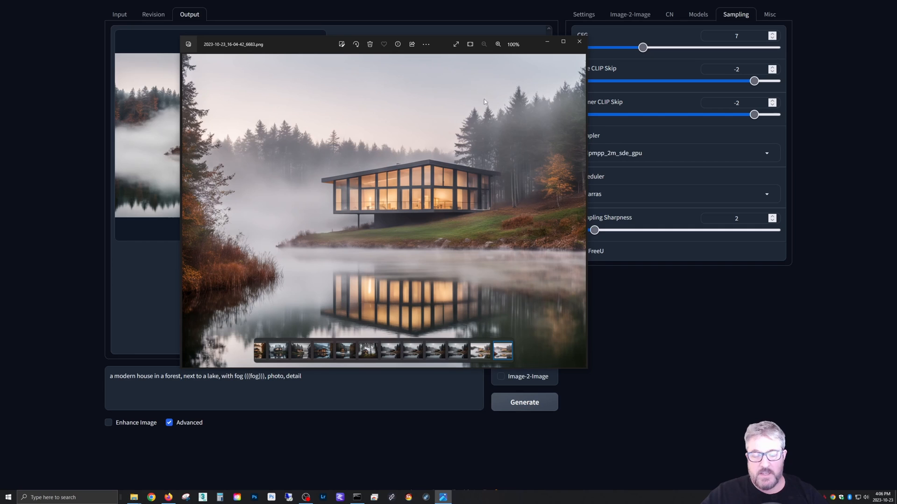
click(677, 194)
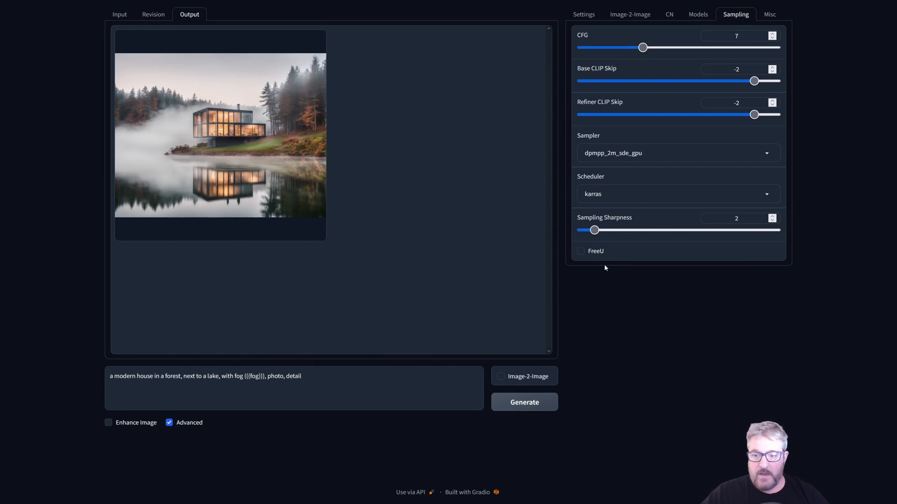
- Enable FreeU, set both backbone scaling factors to 1.19, and generate
click(580, 251)
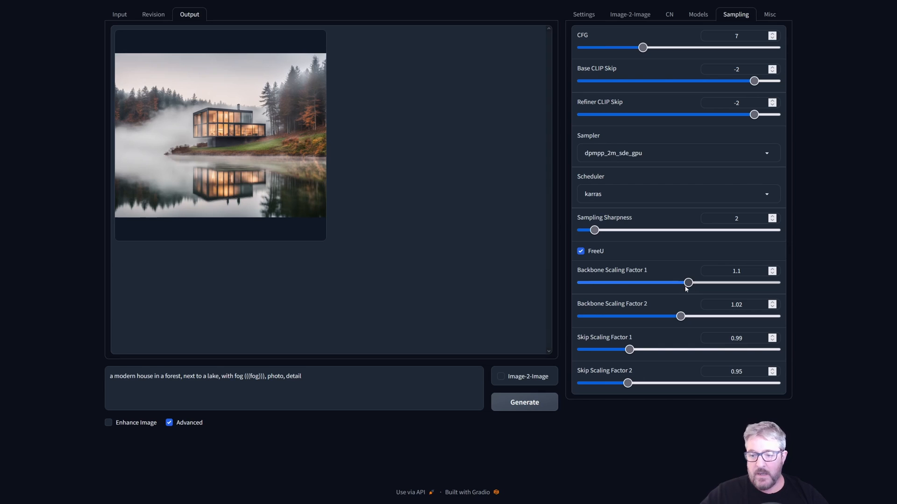
drag(688, 283, 693, 282)
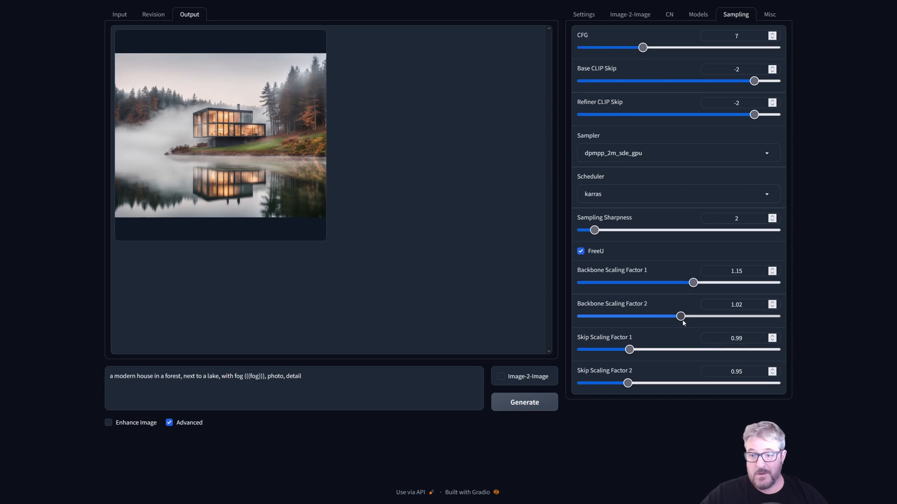
drag(680, 316, 694, 316)
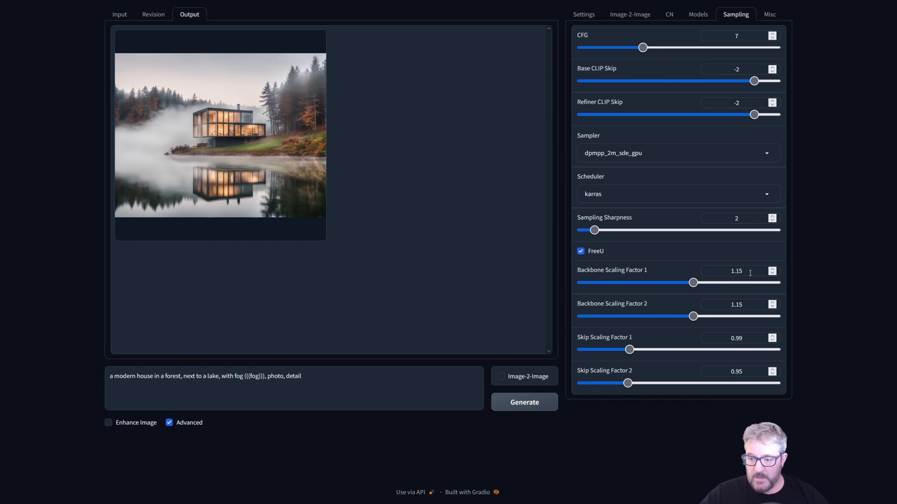
drag(693, 282, 696, 283)
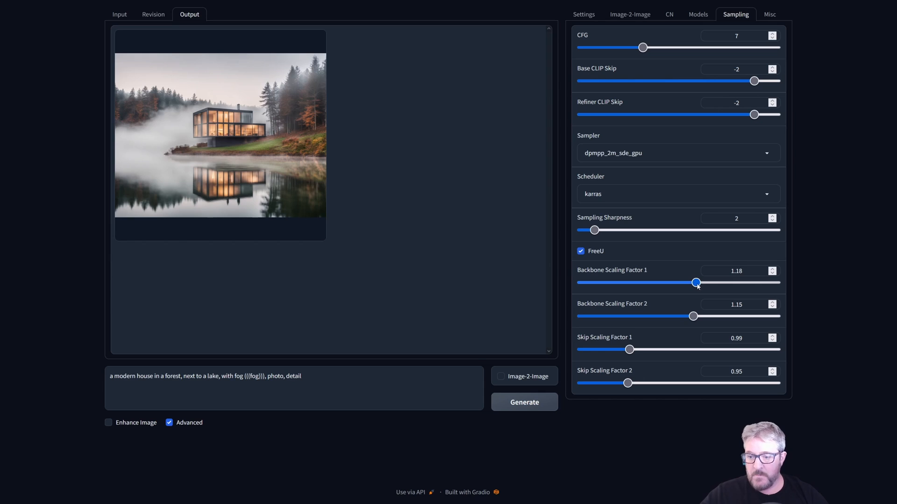
drag(692, 316, 697, 317)
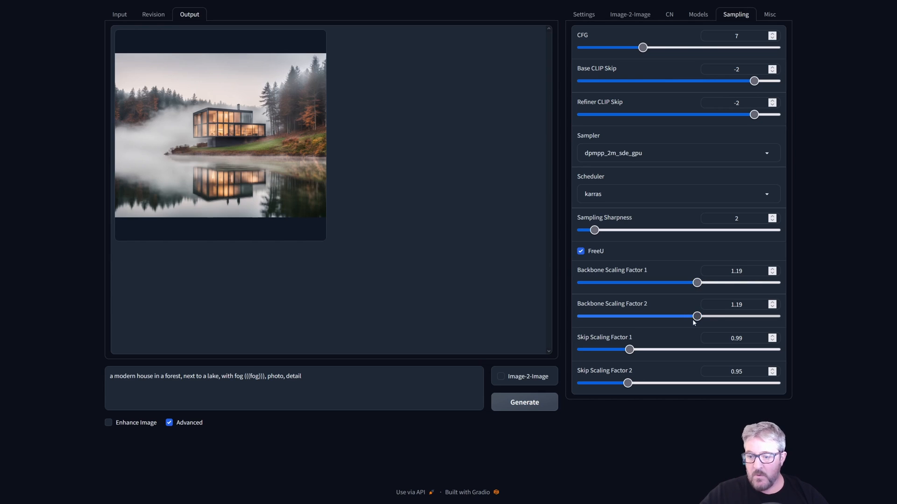
click(523, 402)
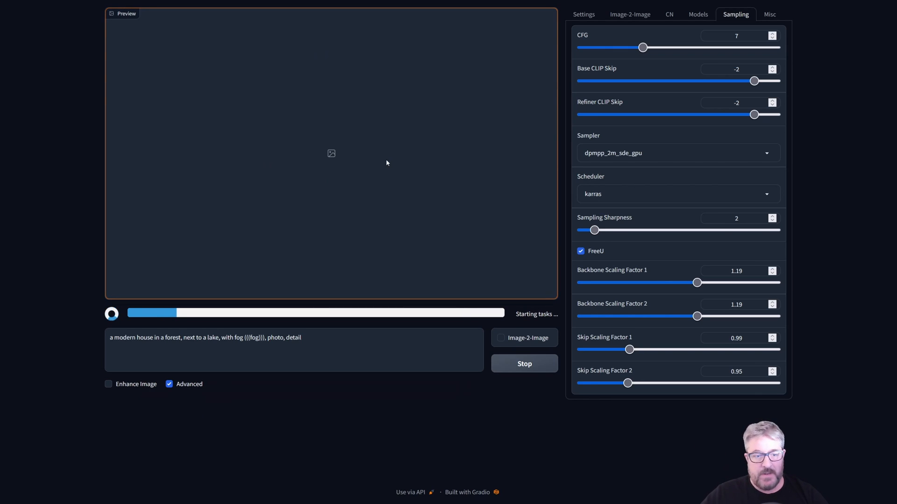
mouse_move(269, 242)
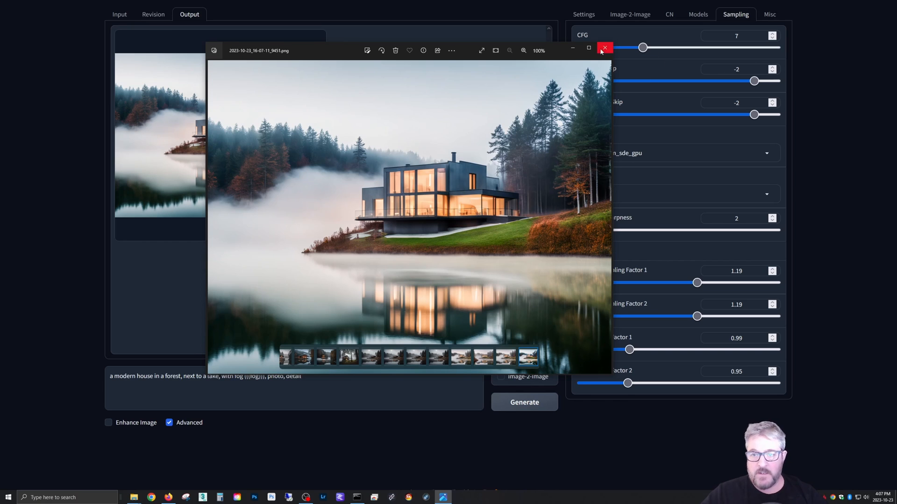
- Close the full-size FreeU result, turn FreeU off, and show the CN tab
click(605, 47)
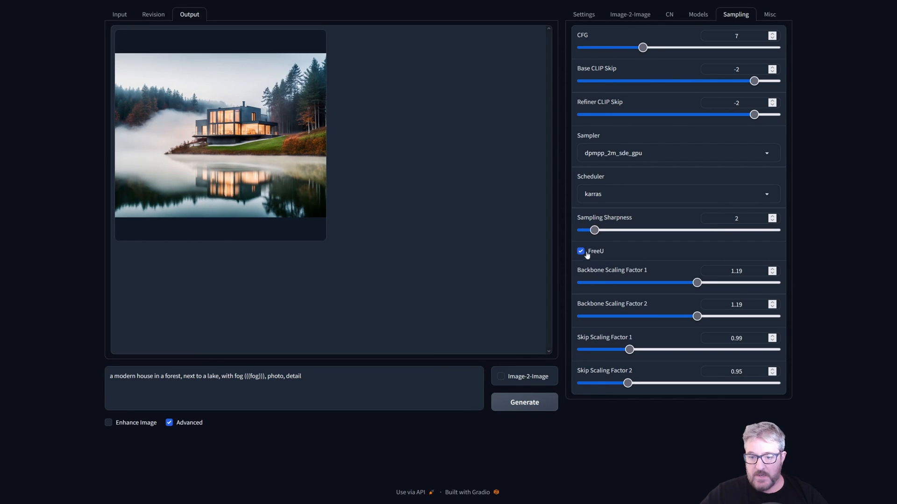
click(580, 252)
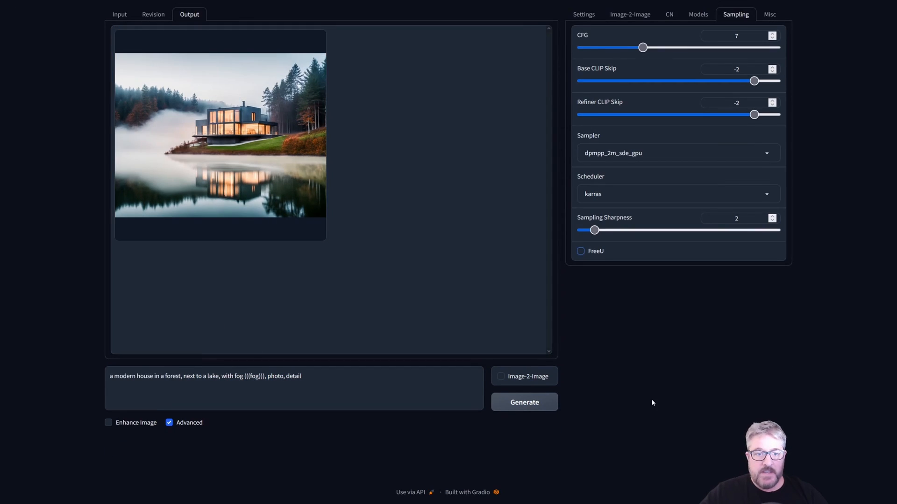
click(668, 15)
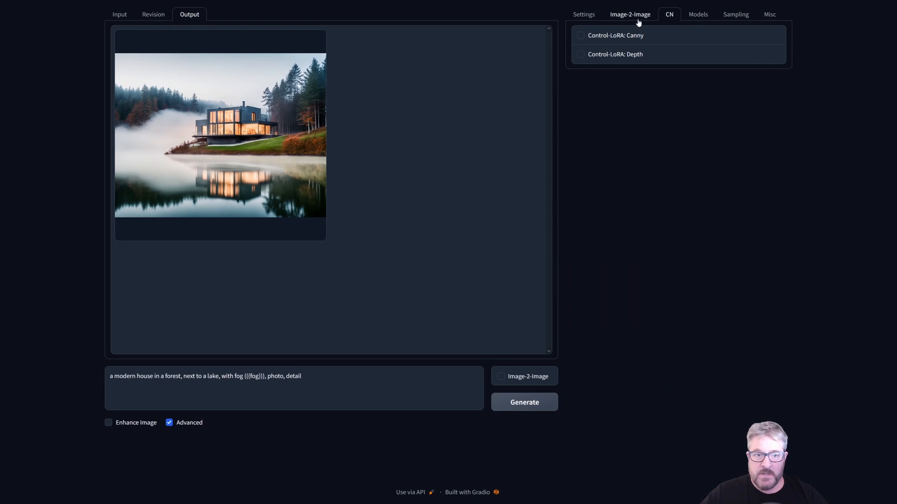
- Open the Image-2-Image tab and bring up the input file picker at the Lake House folder
click(220, 136)
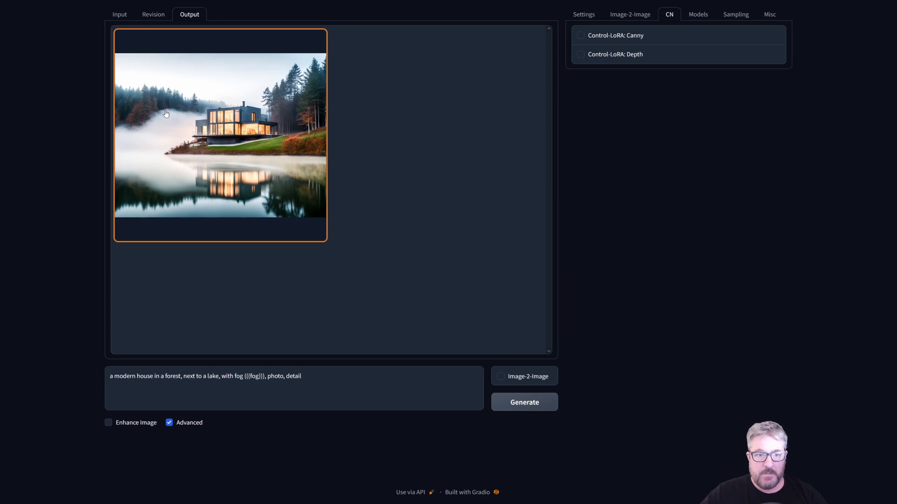
click(629, 15)
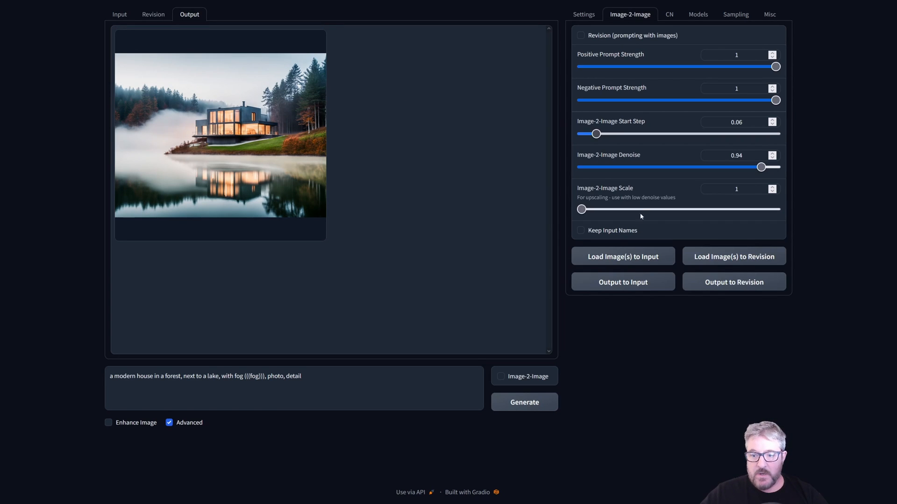
click(220, 134)
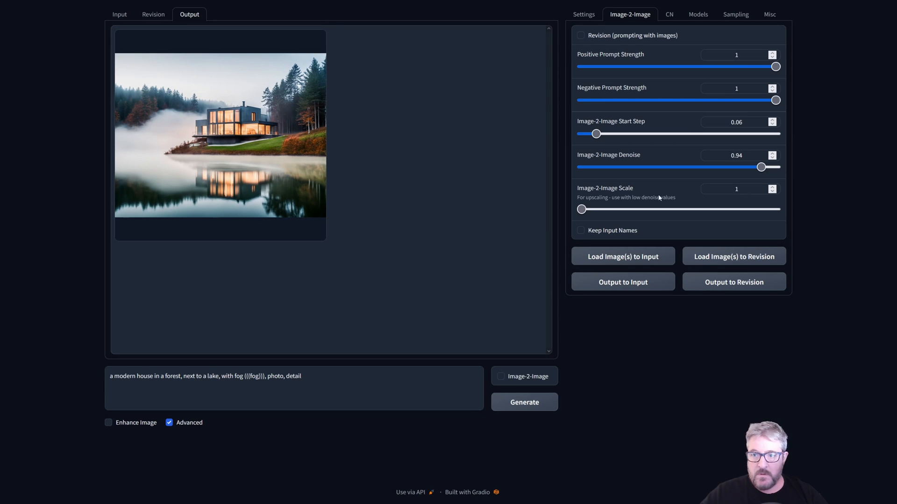
mouse_move(643, 241)
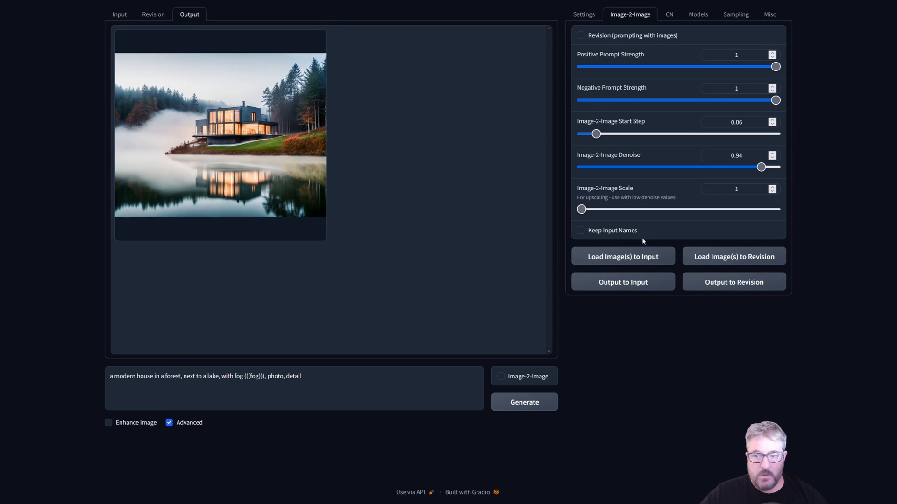
click(623, 256)
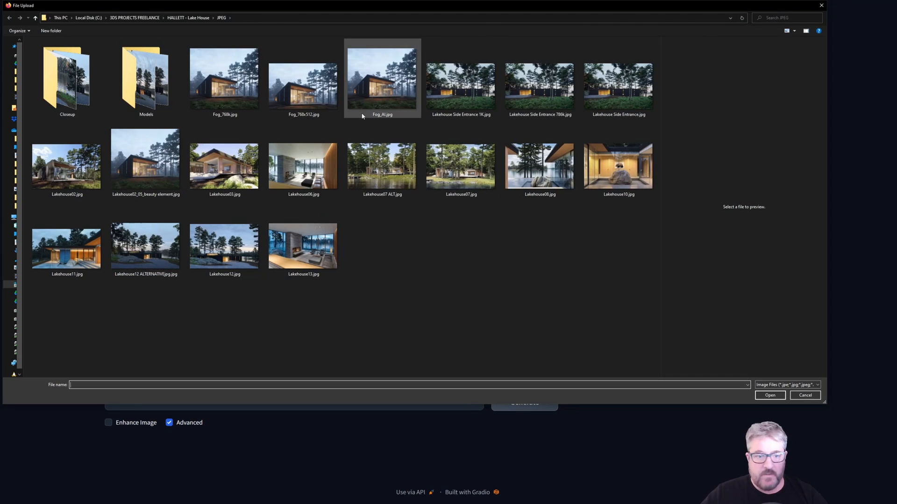
- Load the dark lake house JPEG as input, set denoise to 0.5, and enable Image-2-Image
click(145, 248)
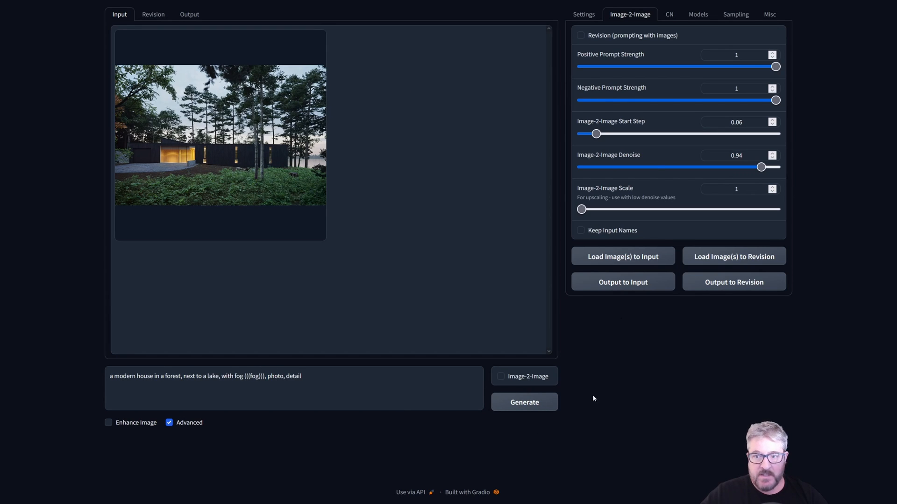
text(.5)
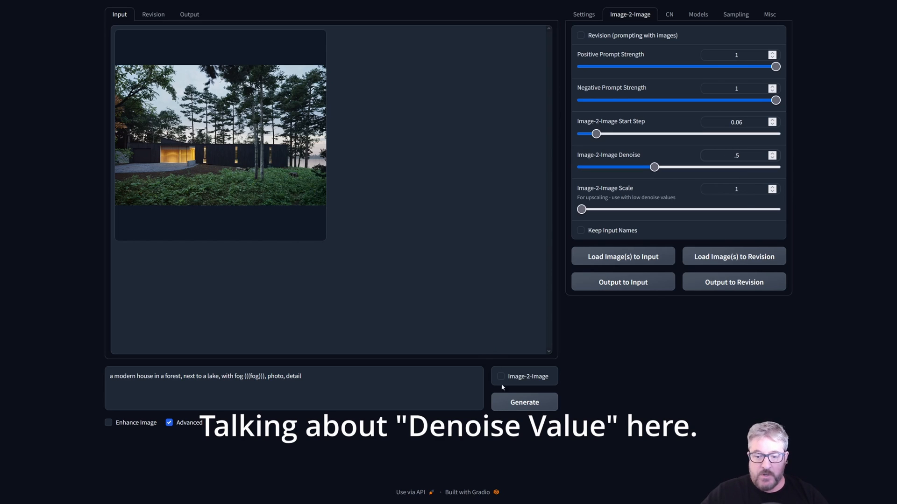
click(523, 402)
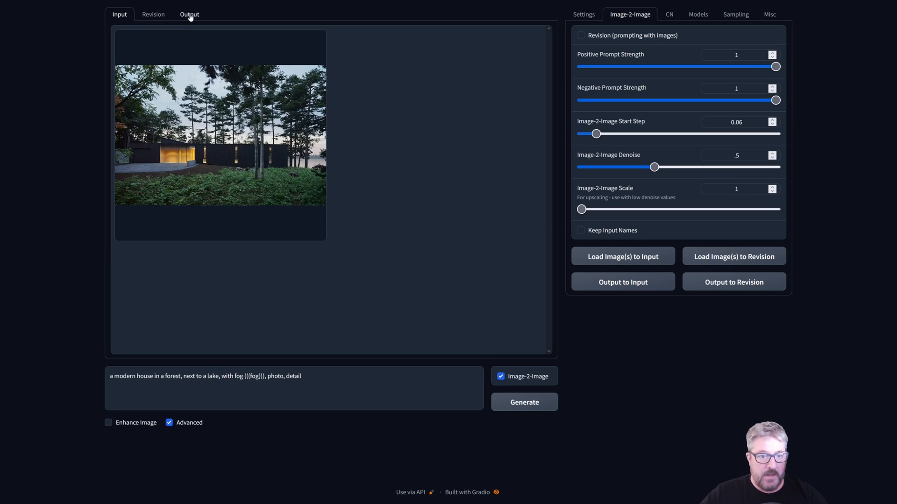
- View the image-to-image results in the Output tab, then show the Sampling tab
click(189, 14)
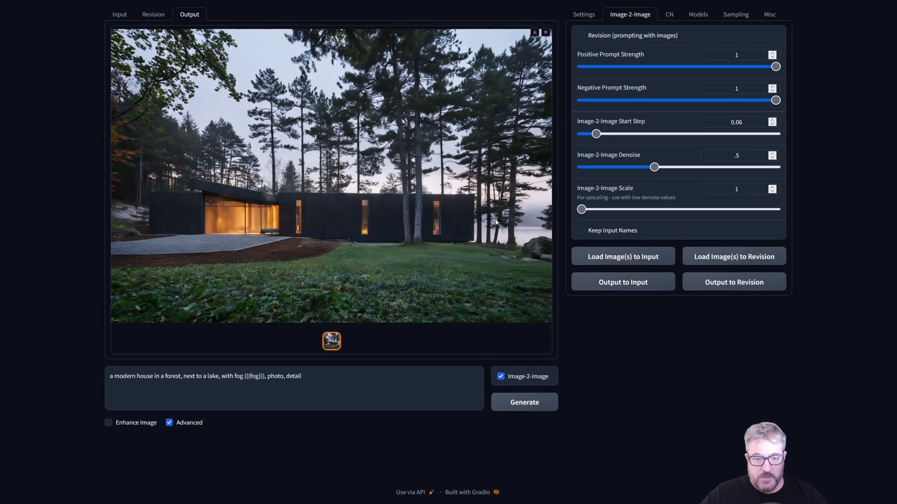
mouse_move(508, 222)
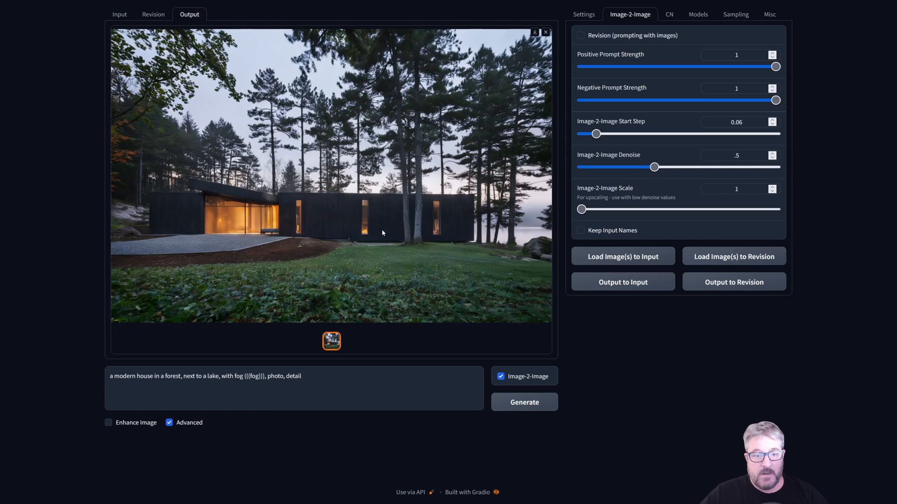
mouse_move(229, 186)
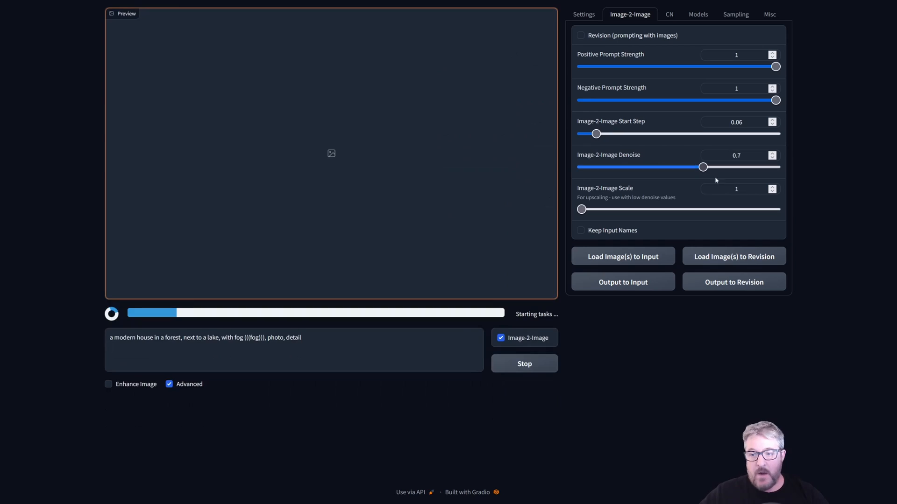
mouse_move(376, 133)
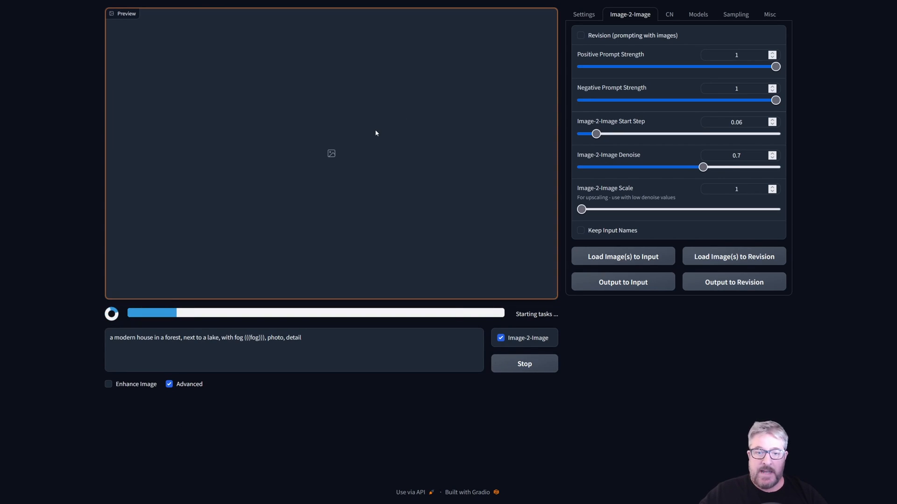
mouse_move(377, 141)
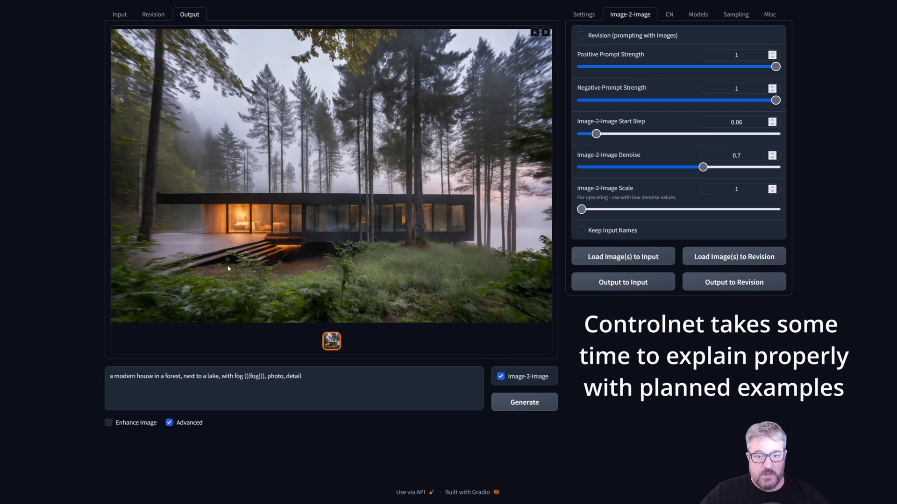
click(736, 14)
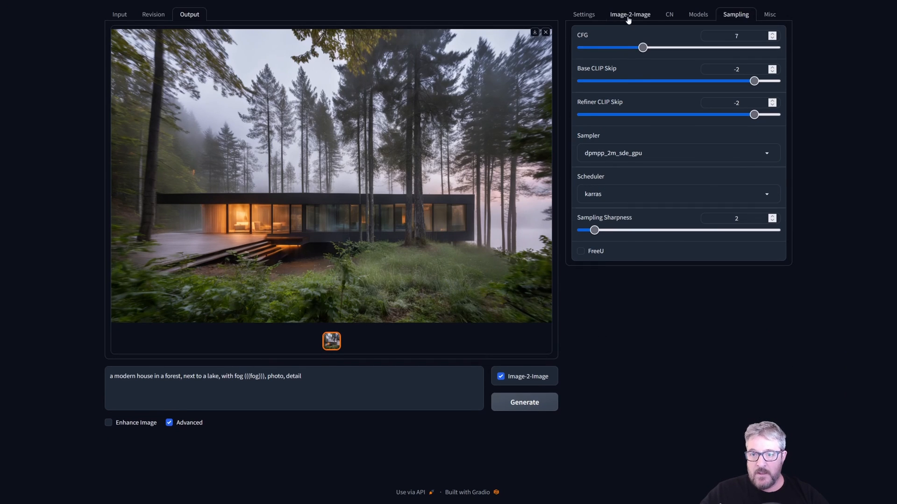
- Return to the Image-2-Image tab to change the denoise to 0.6
click(630, 14)
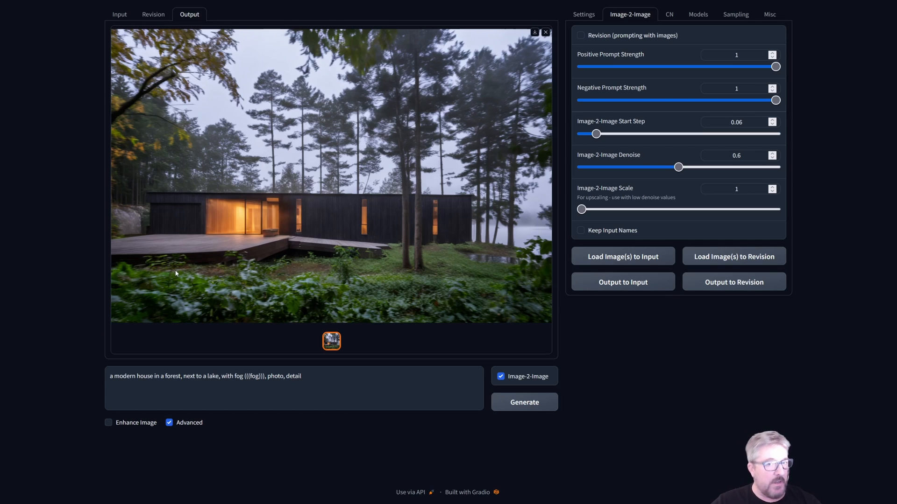
mouse_move(225, 263)
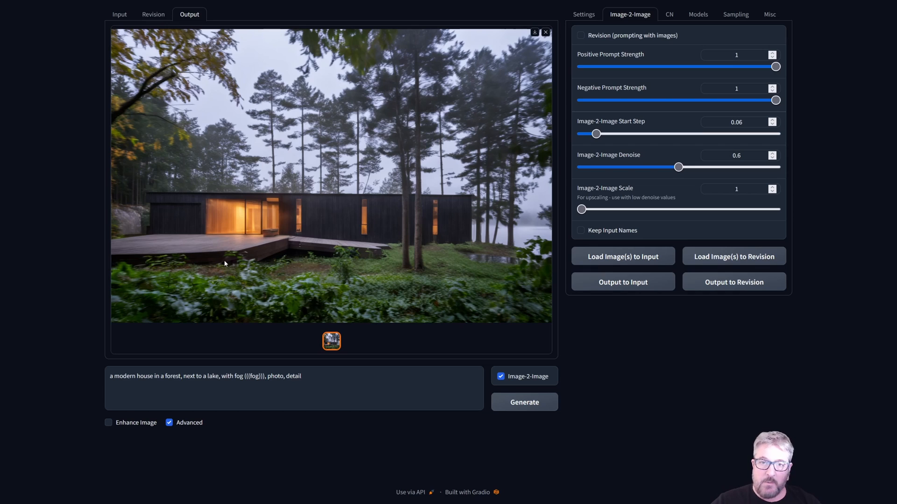